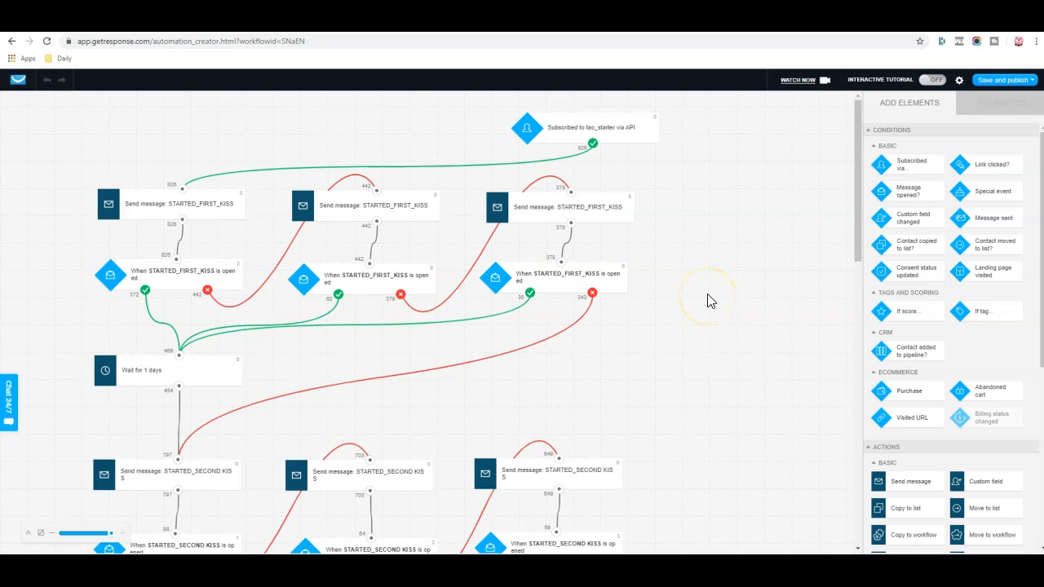
{"action": "mouse_move", "coordinate": [711, 269]}
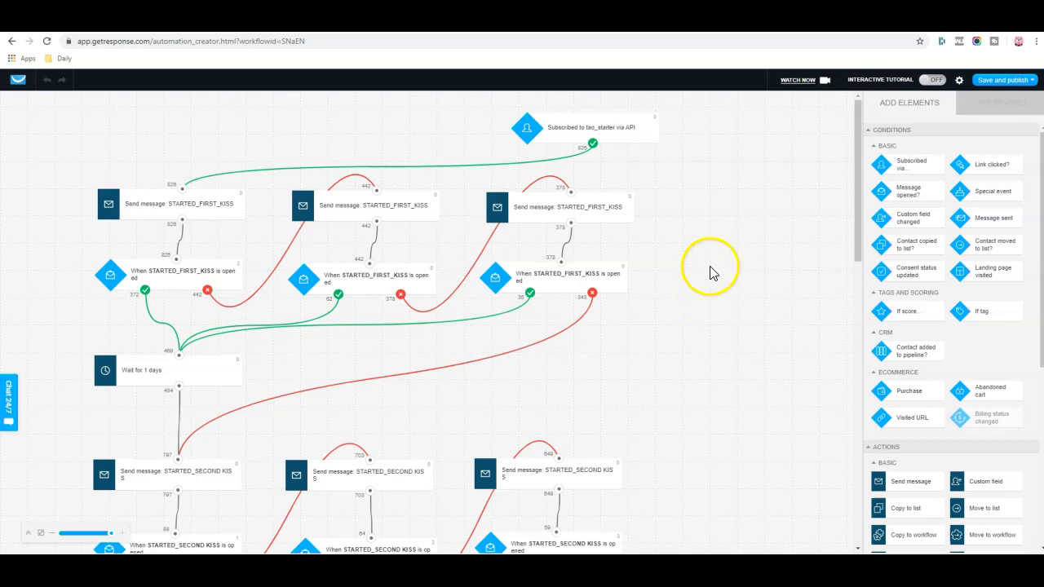
{"action": "mouse_move", "coordinate": [685, 243]}
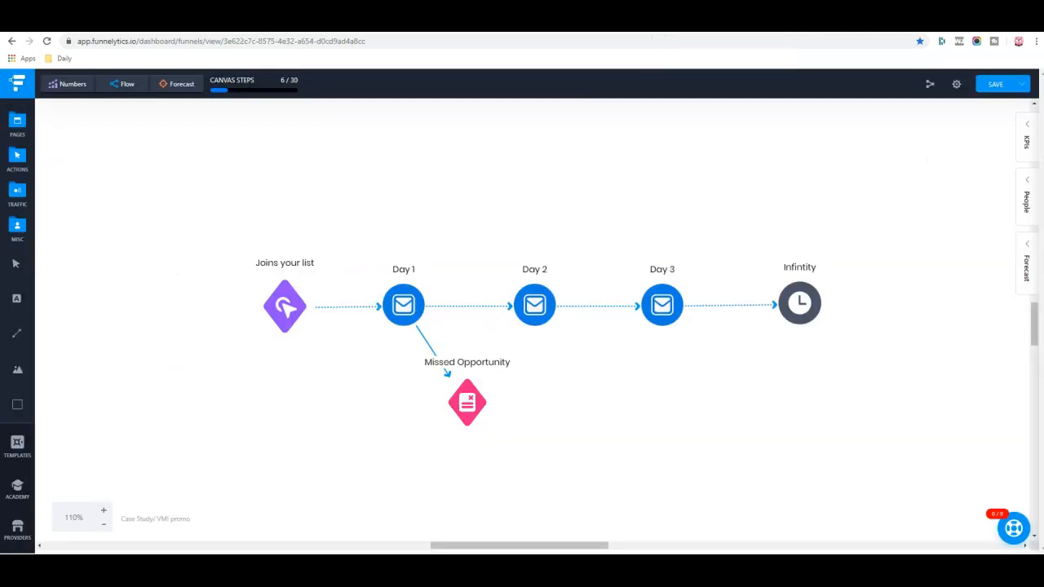
{"action": "mouse_move", "coordinate": [790, 372]}
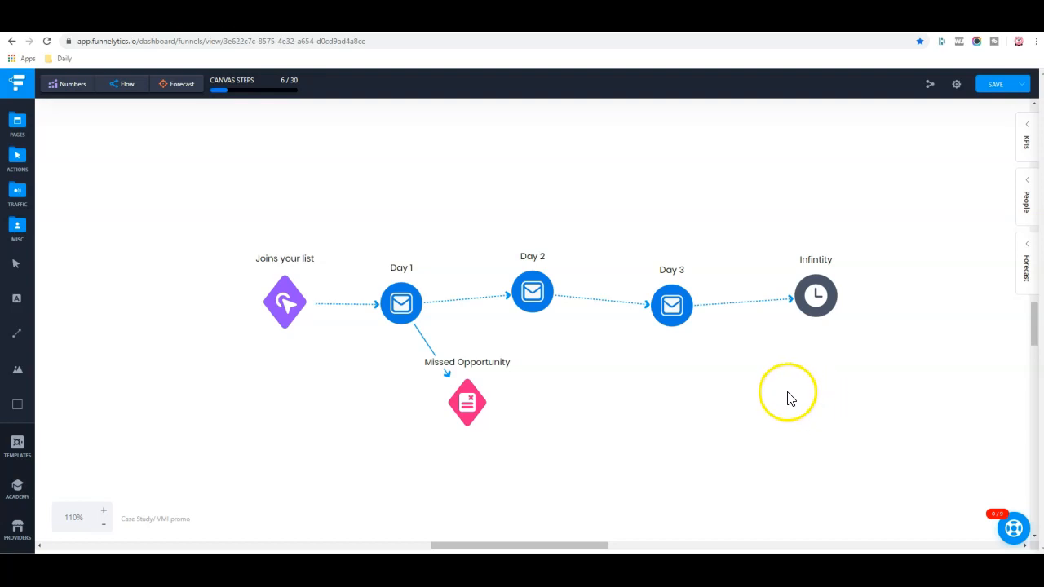
Enlarge the Missed Opportunity page icon and nudge the Day 2 email step upward.
{"action": "left_click", "coordinate": [466, 401]}
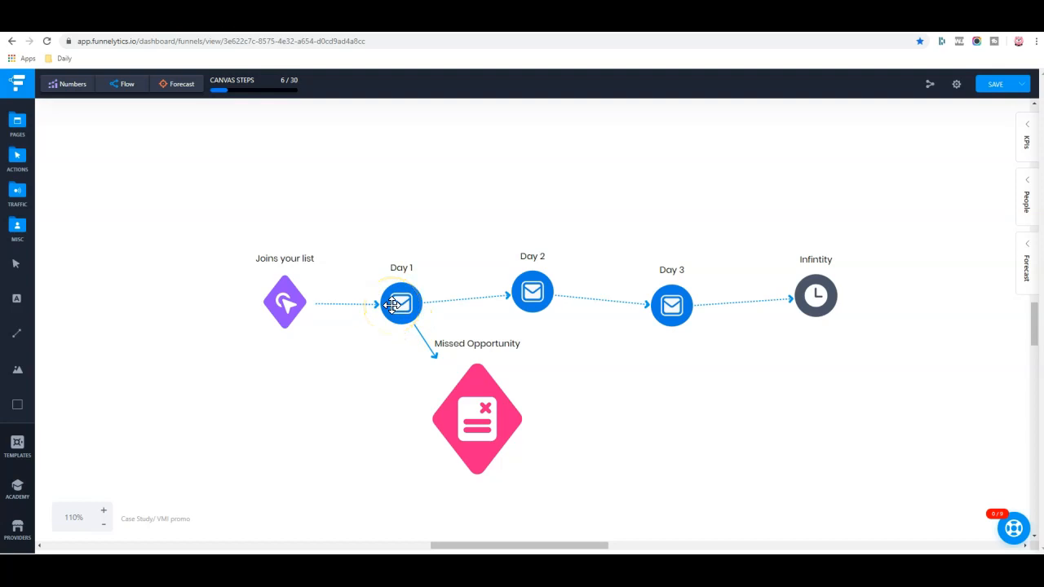
{"action": "left_click", "coordinate": [401, 304]}
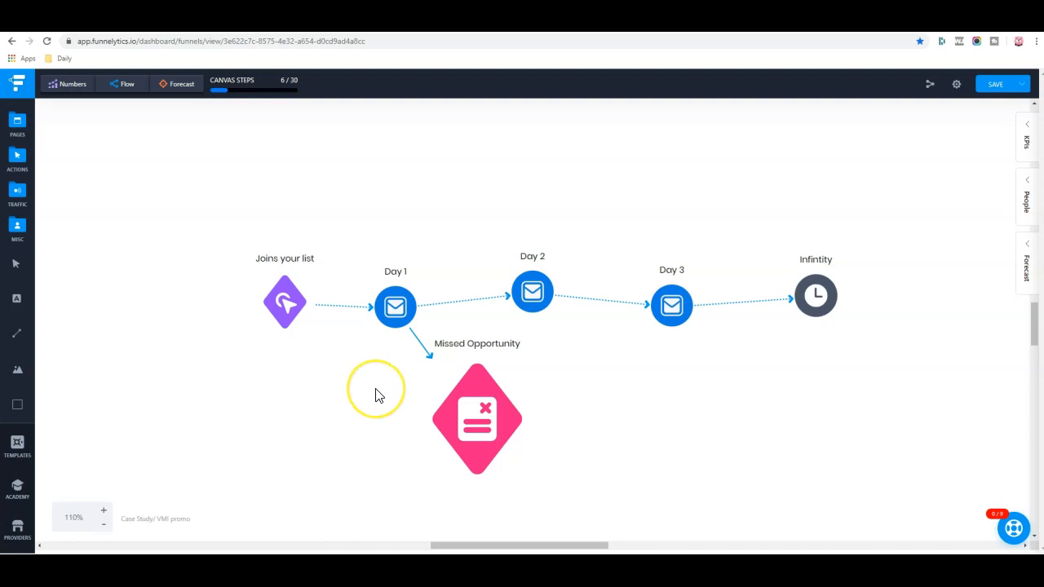
{"action": "mouse_move", "coordinate": [378, 396]}
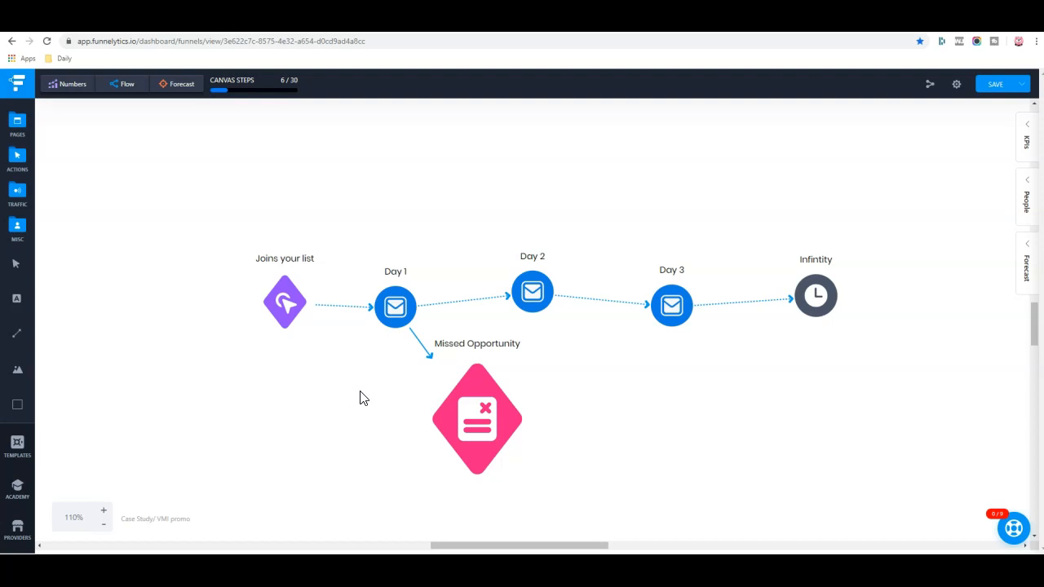
{"action": "mouse_move", "coordinate": [476, 432]}
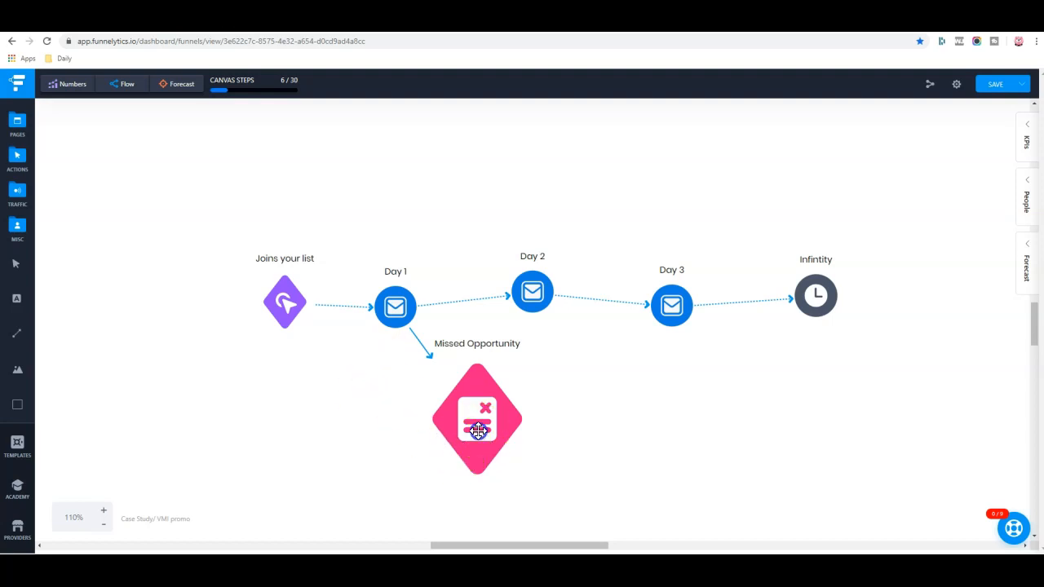
Delete the Missed Opportunity page, then review the Day 3, Day 1 and Joins your list steps.
{"action": "left_click", "coordinate": [476, 421]}
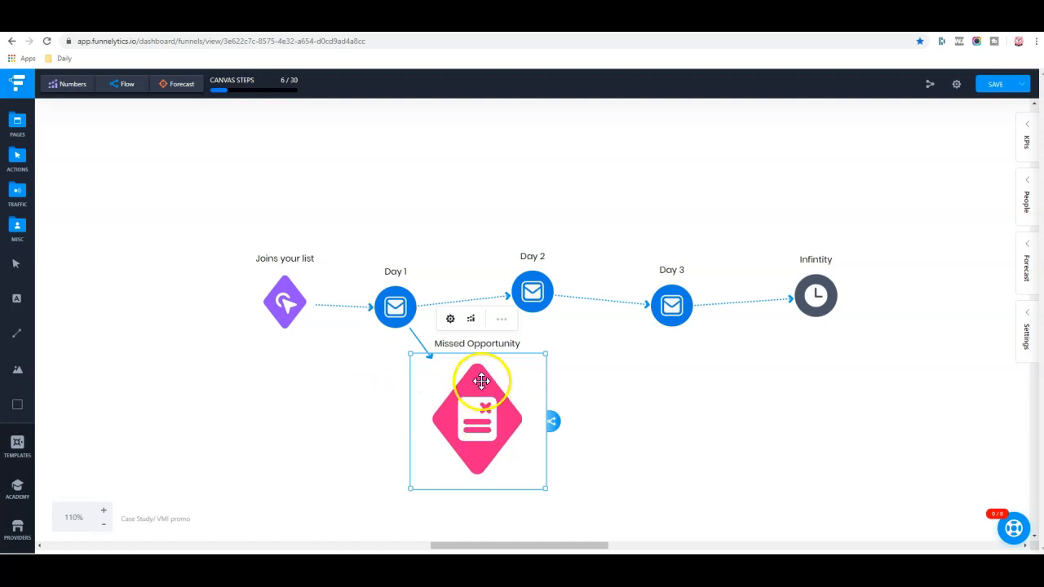
{"action": "mouse_move", "coordinate": [471, 424]}
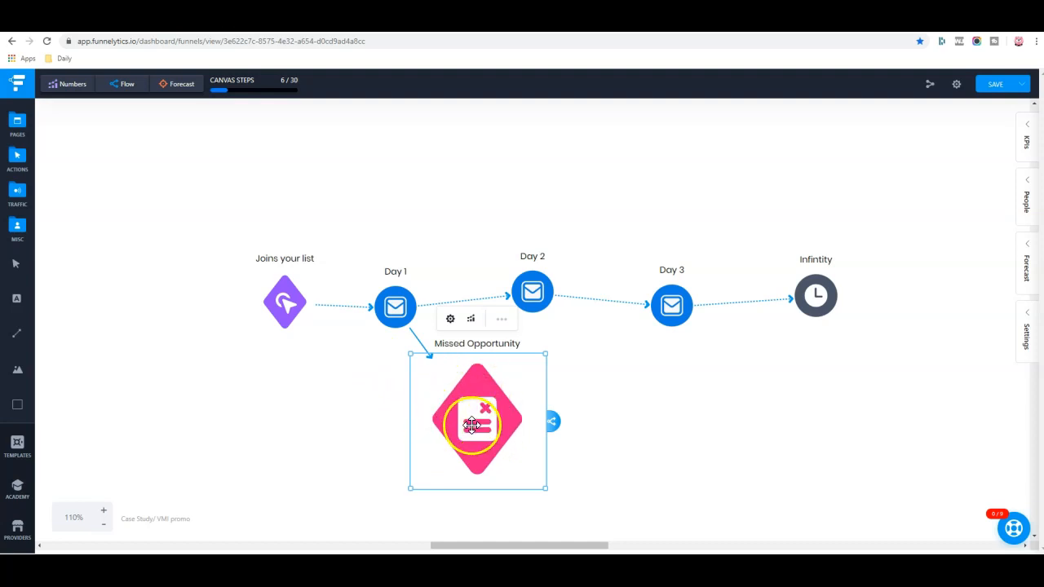
{"action": "left_click", "coordinate": [486, 407]}
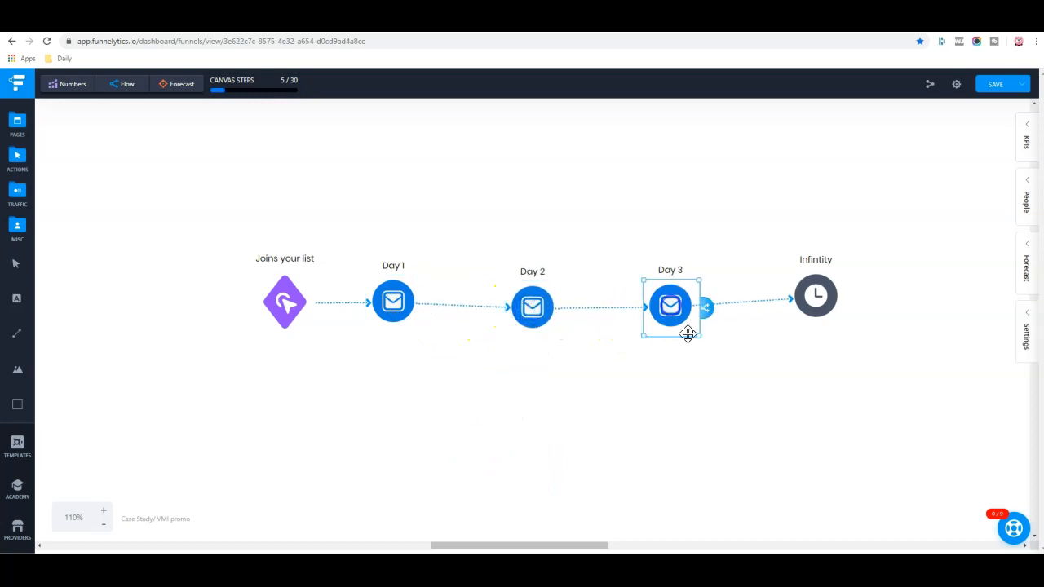
{"action": "left_click", "coordinate": [393, 302]}
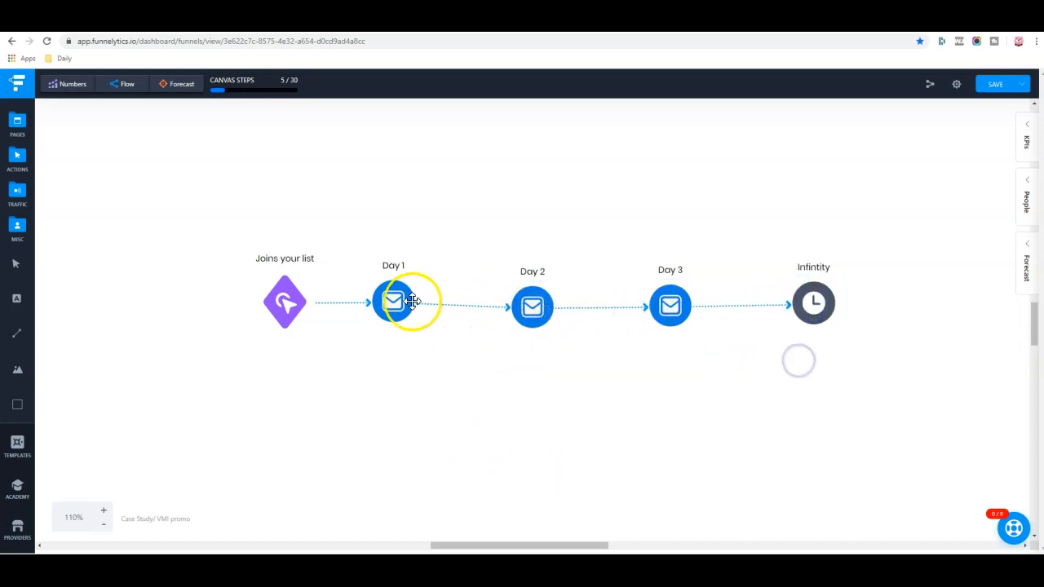
{"action": "left_click", "coordinate": [284, 302]}
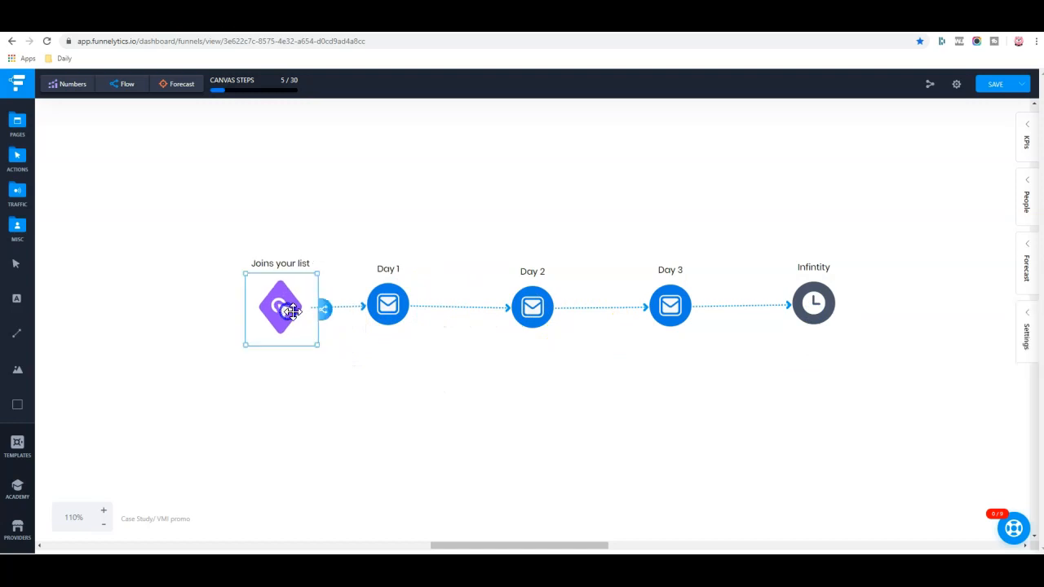
{"action": "left_click", "coordinate": [404, 396]}
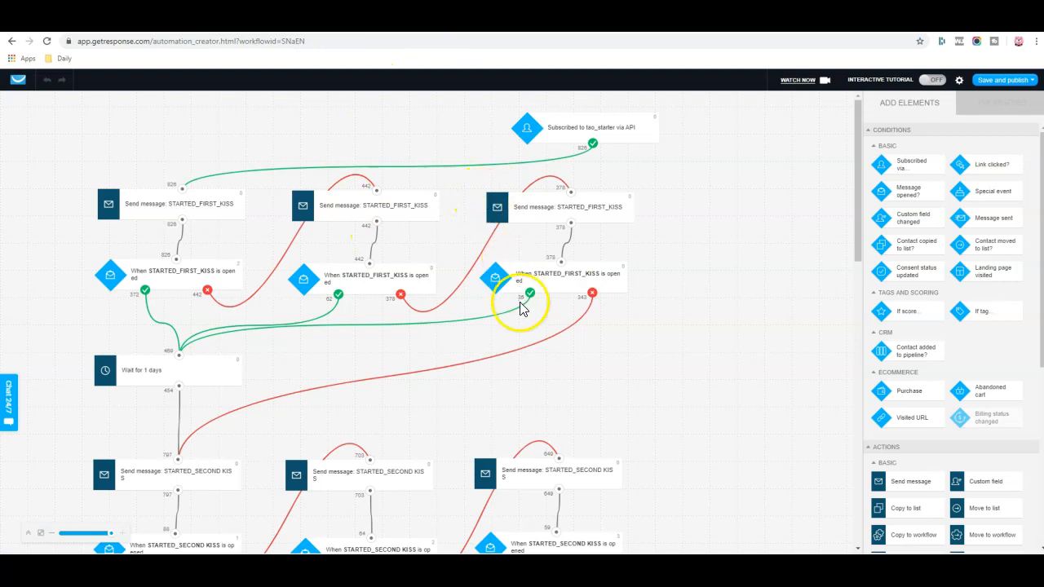
{"action": "mouse_move", "coordinate": [623, 248]}
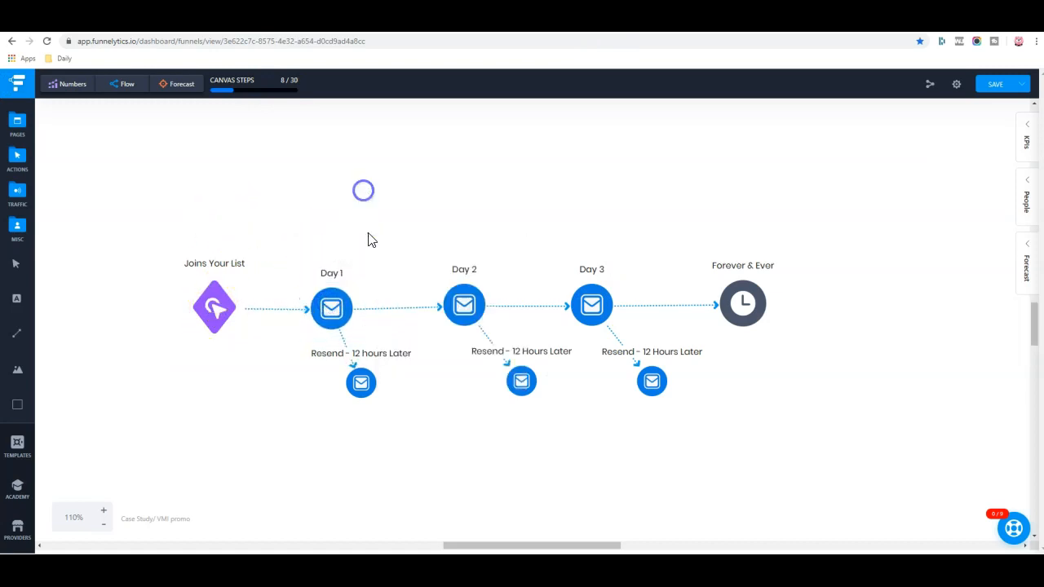
Select the Day 1 resend follow-up and move it slightly lower on the map.
{"action": "left_click", "coordinate": [331, 307]}
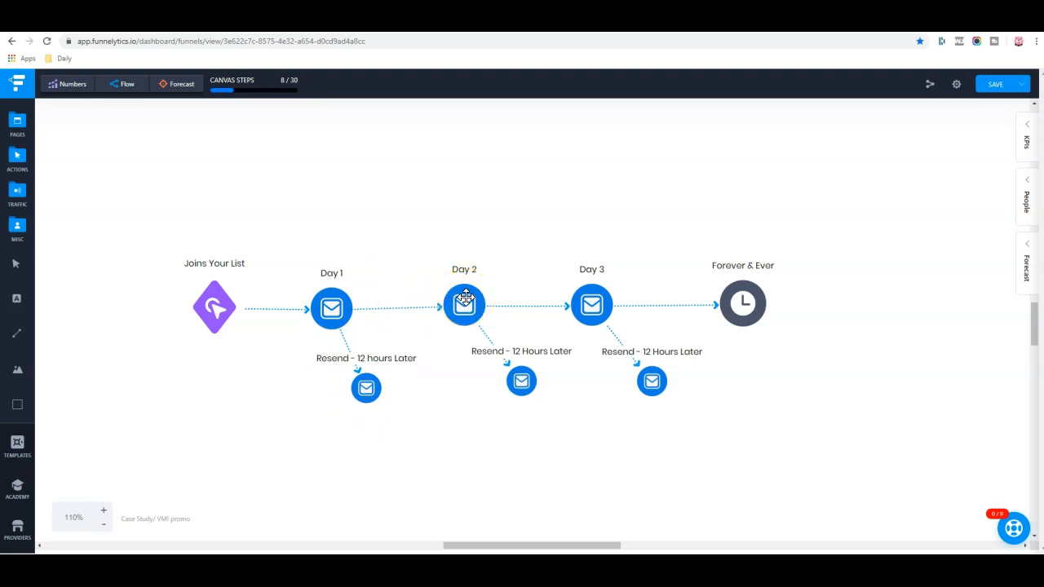
{"action": "mouse_move", "coordinate": [463, 305]}
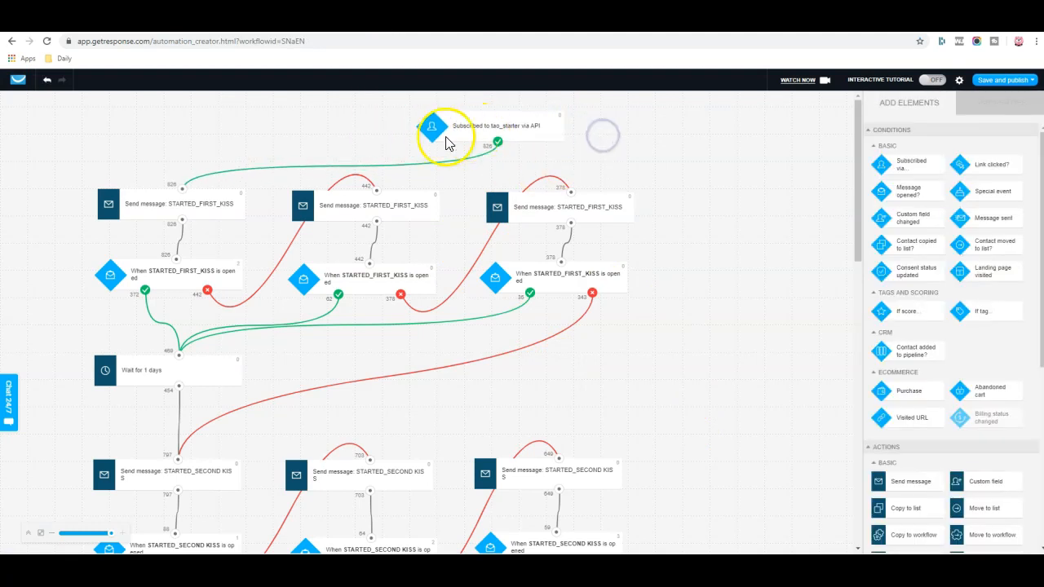
{"action": "left_click", "coordinate": [182, 202]}
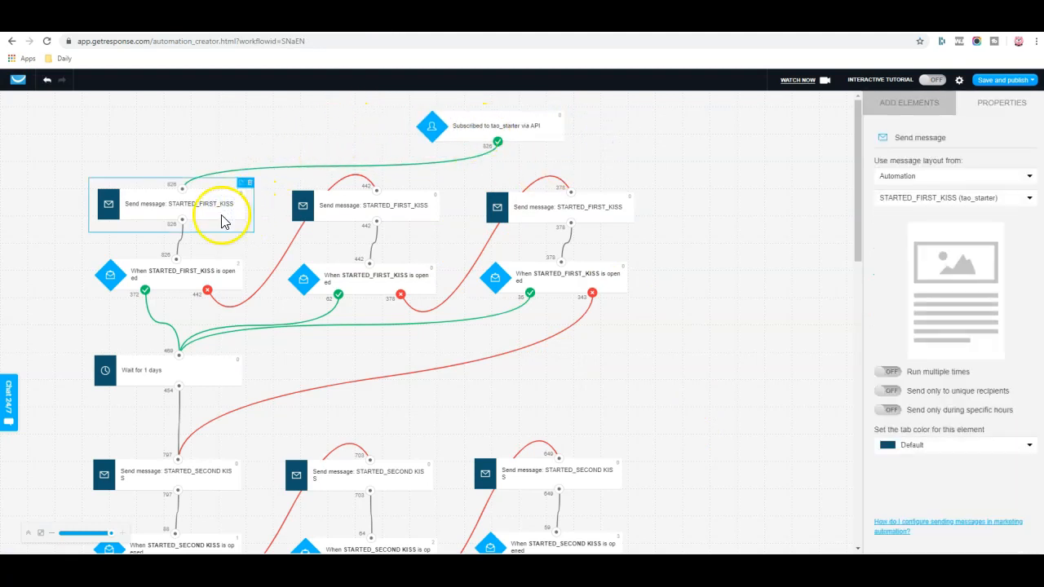
{"action": "left_click", "coordinate": [908, 101]}
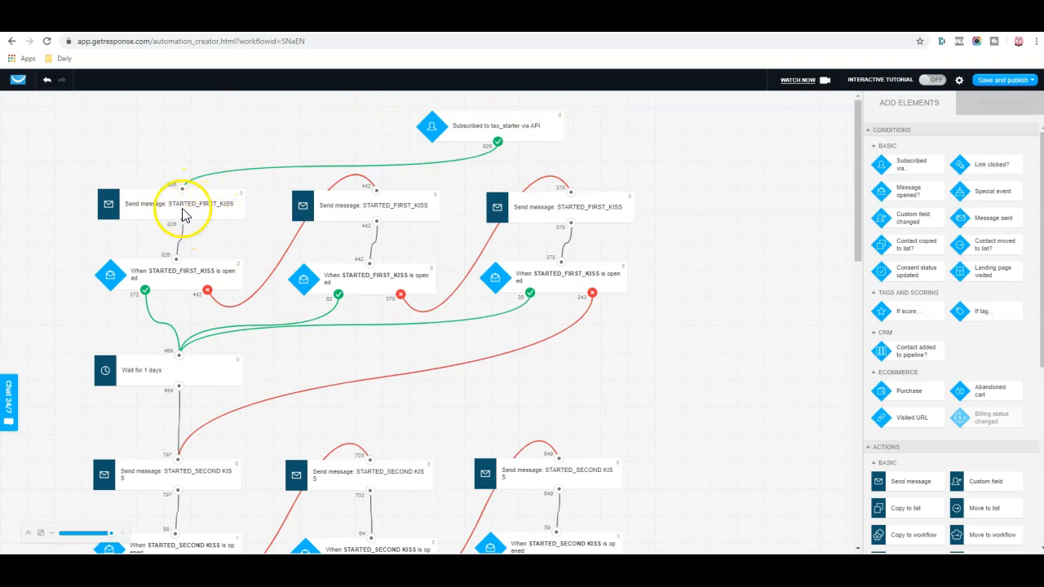
{"action": "mouse_move", "coordinate": [182, 290]}
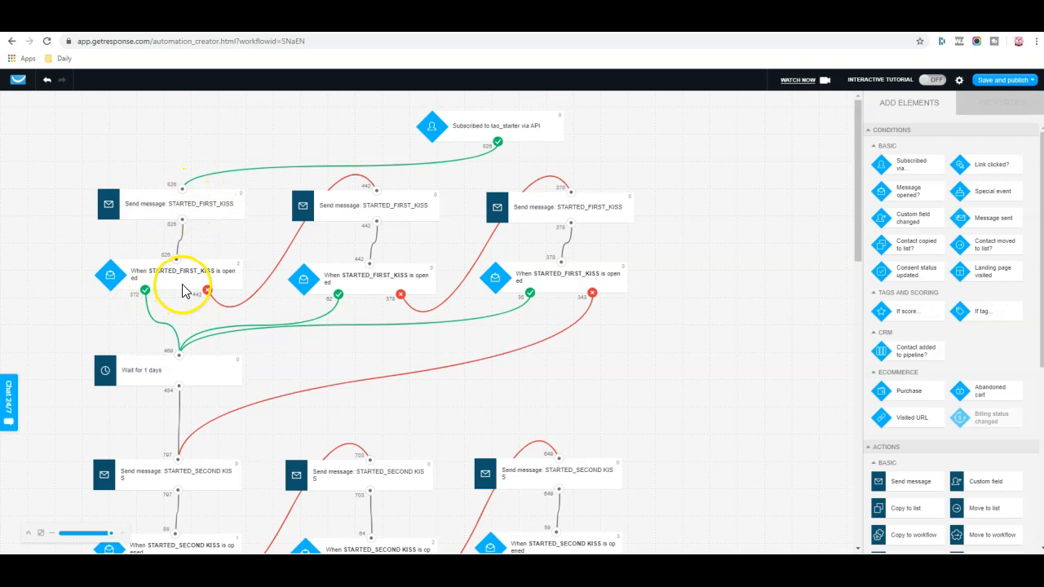
{"action": "mouse_move", "coordinate": [176, 293]}
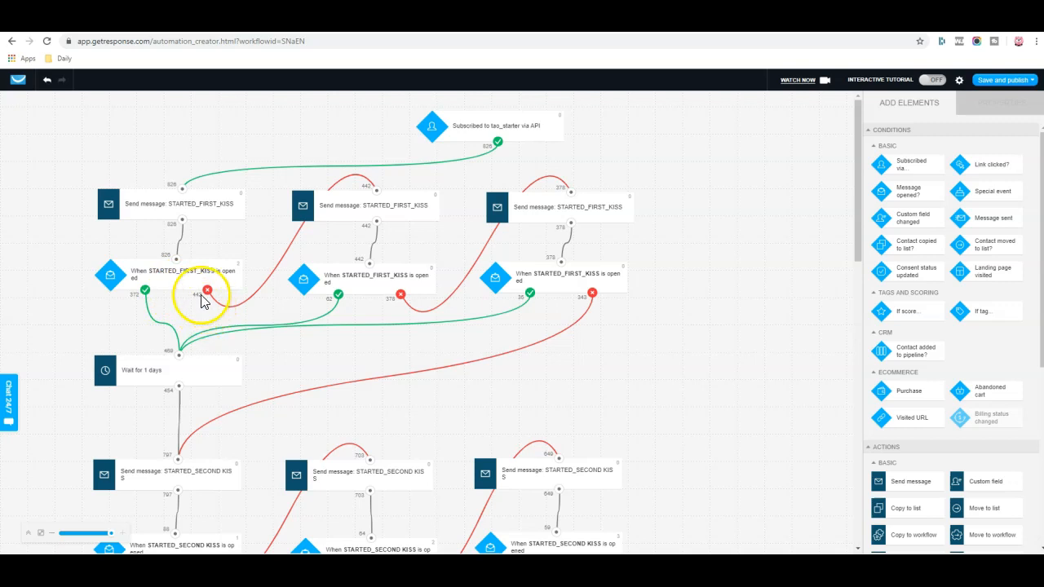
{"action": "left_click", "coordinate": [180, 274]}
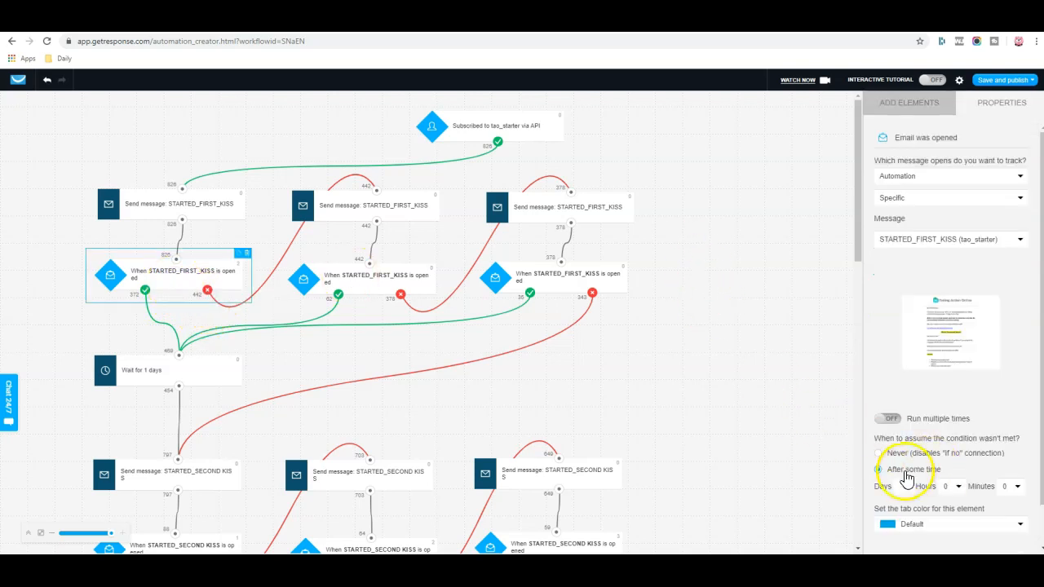
{"action": "left_click", "coordinate": [878, 469]}
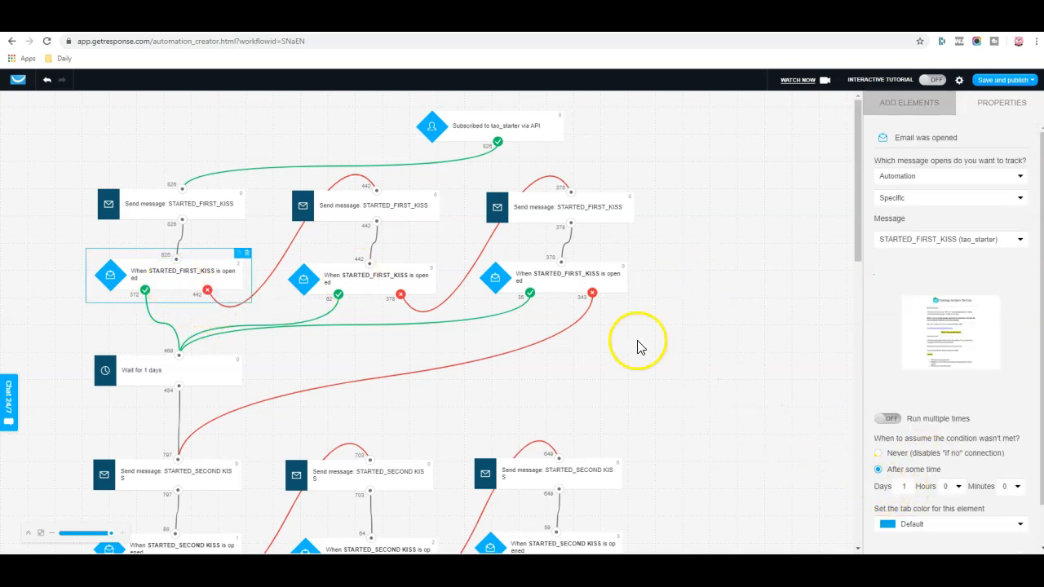
{"action": "mouse_move", "coordinate": [362, 220]}
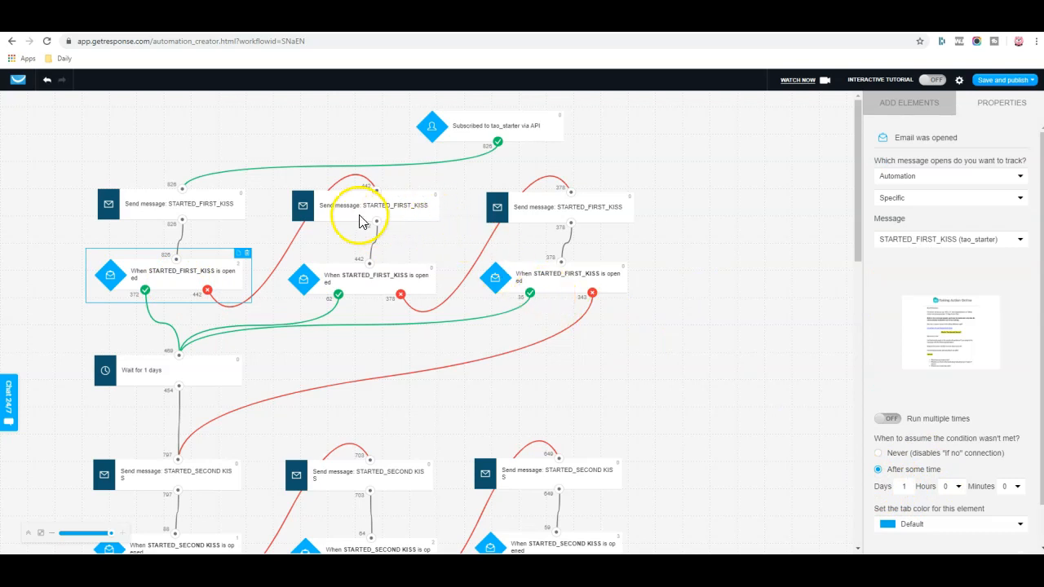
{"action": "left_click", "coordinate": [374, 205]}
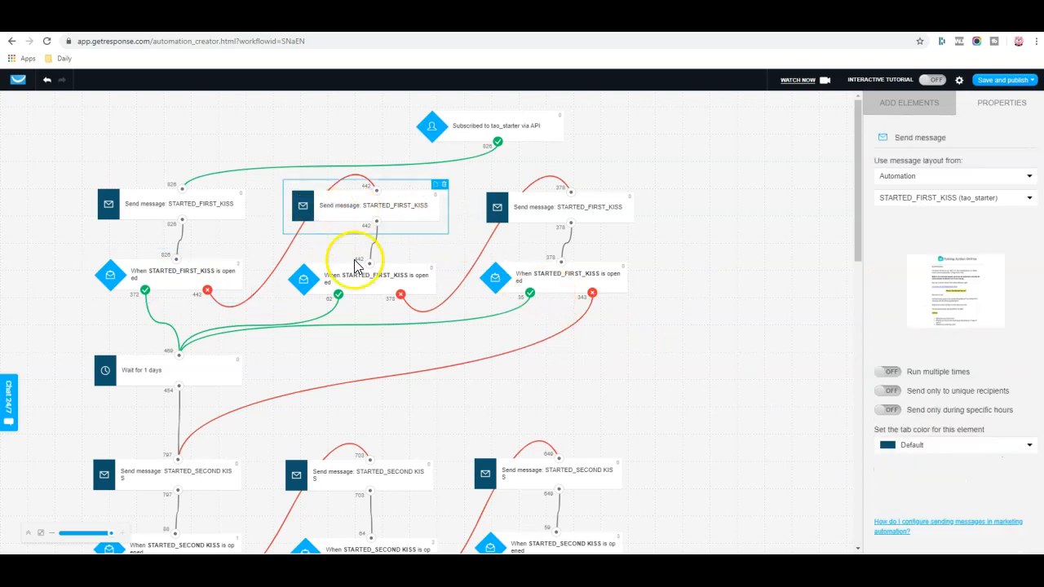
{"action": "mouse_move", "coordinate": [355, 284]}
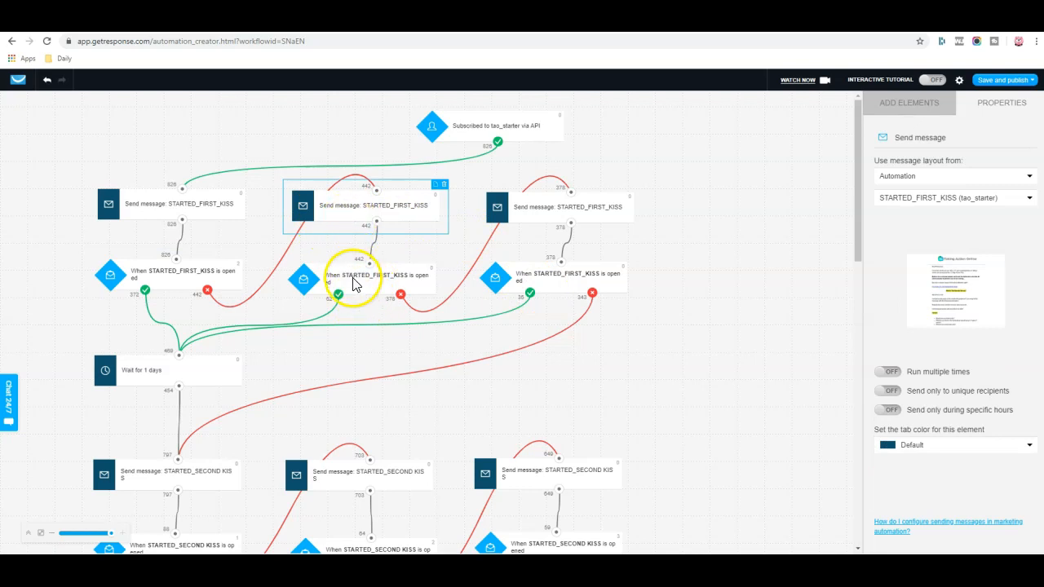
{"action": "left_click", "coordinate": [350, 278]}
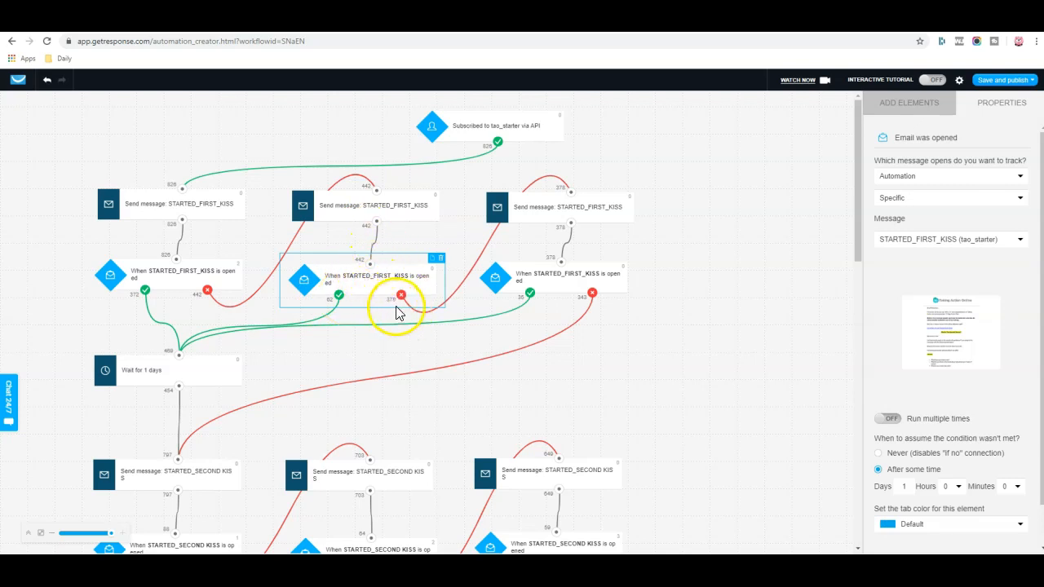
{"action": "mouse_move", "coordinate": [535, 213]}
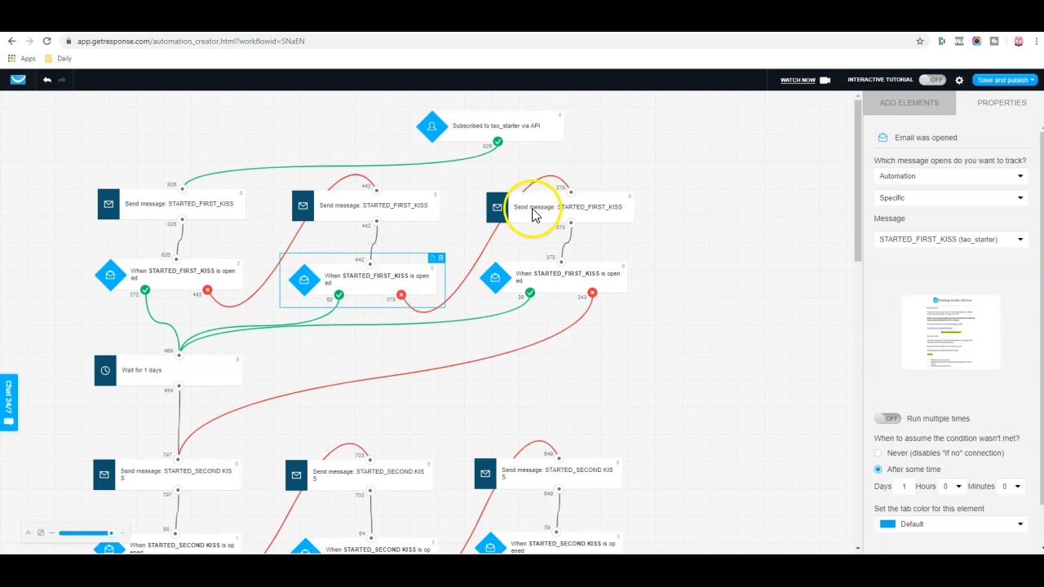
{"action": "left_click", "coordinate": [562, 205]}
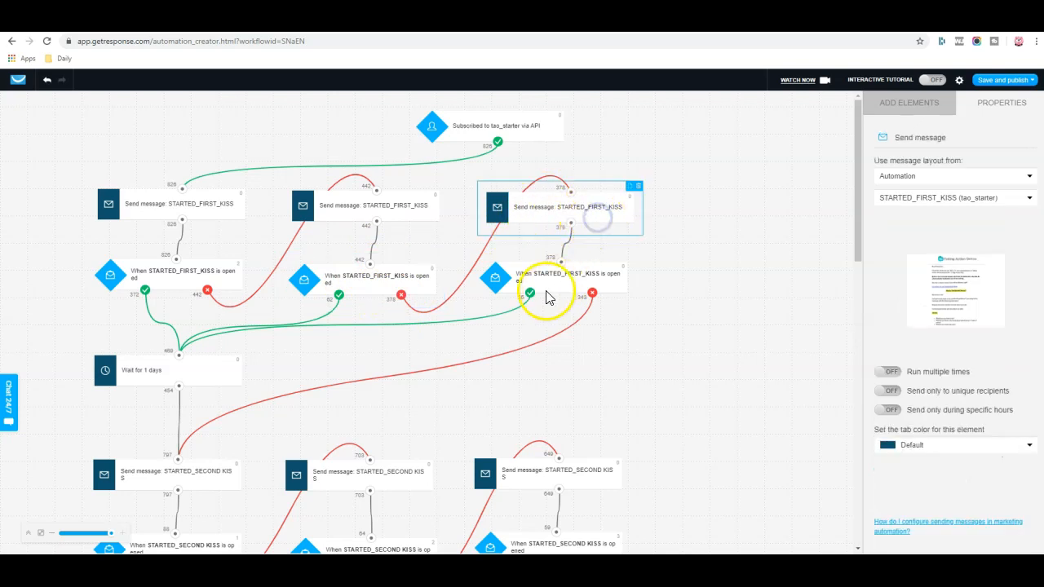
{"action": "mouse_move", "coordinate": [670, 302]}
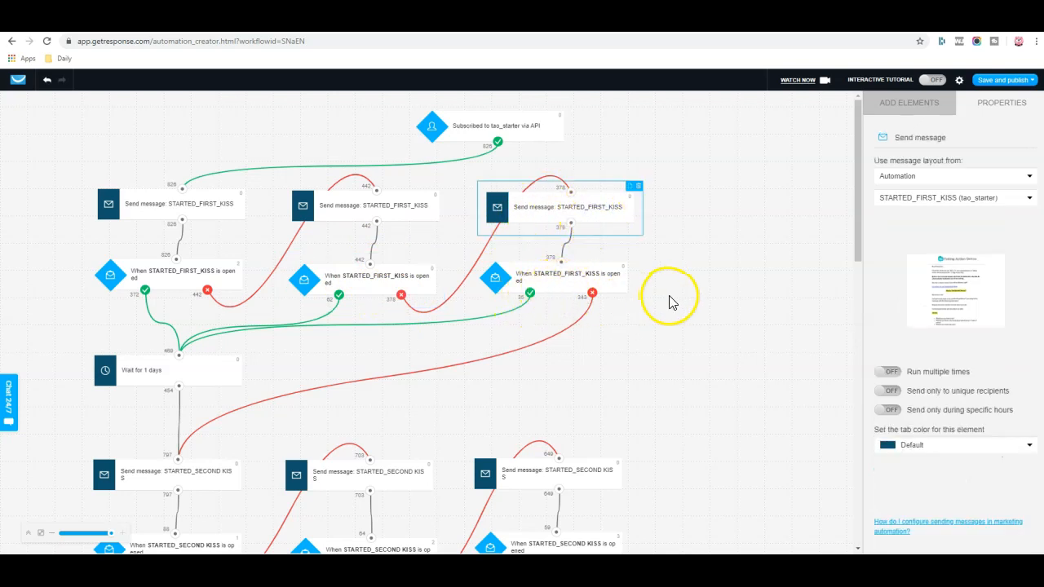
{"action": "left_click", "coordinate": [908, 101]}
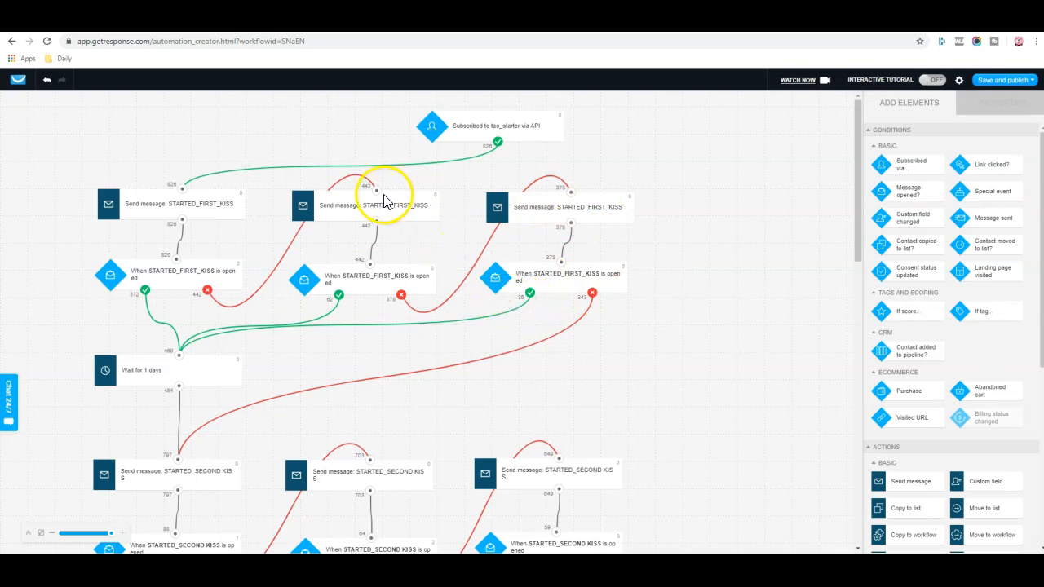
{"action": "mouse_move", "coordinate": [465, 188]}
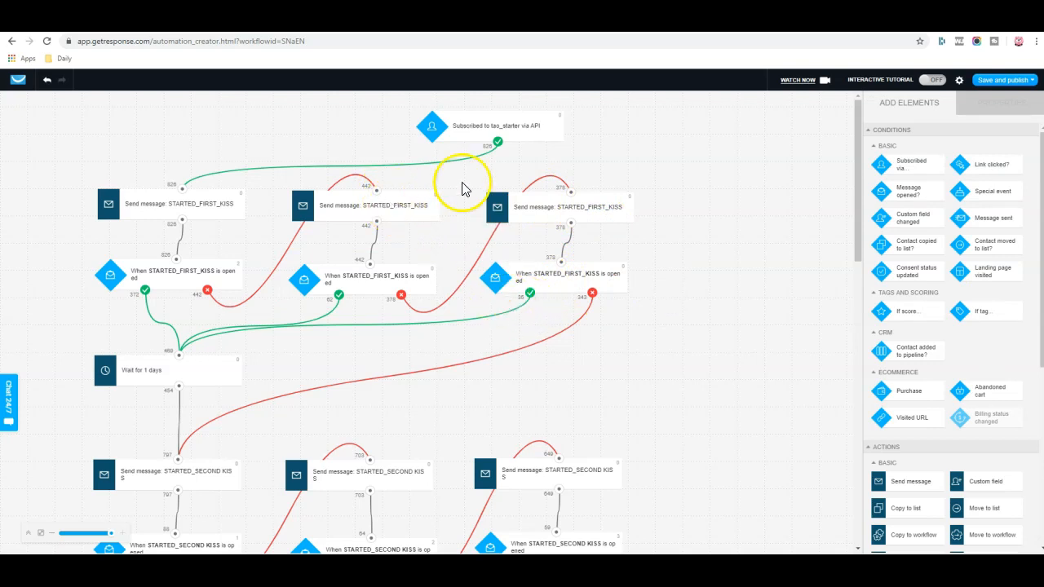
{"action": "mouse_move", "coordinate": [339, 318]}
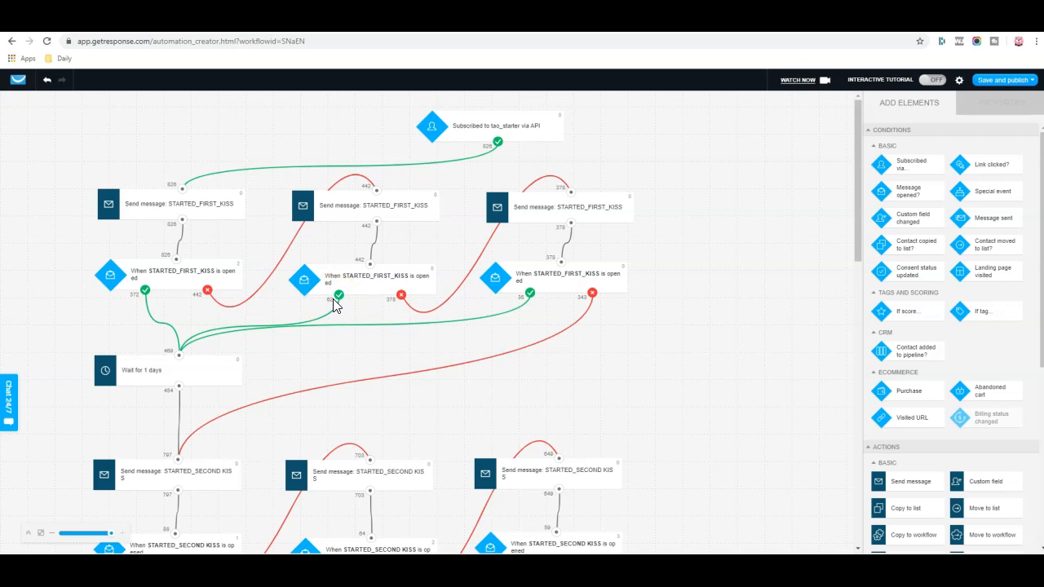
{"action": "mouse_move", "coordinate": [656, 274]}
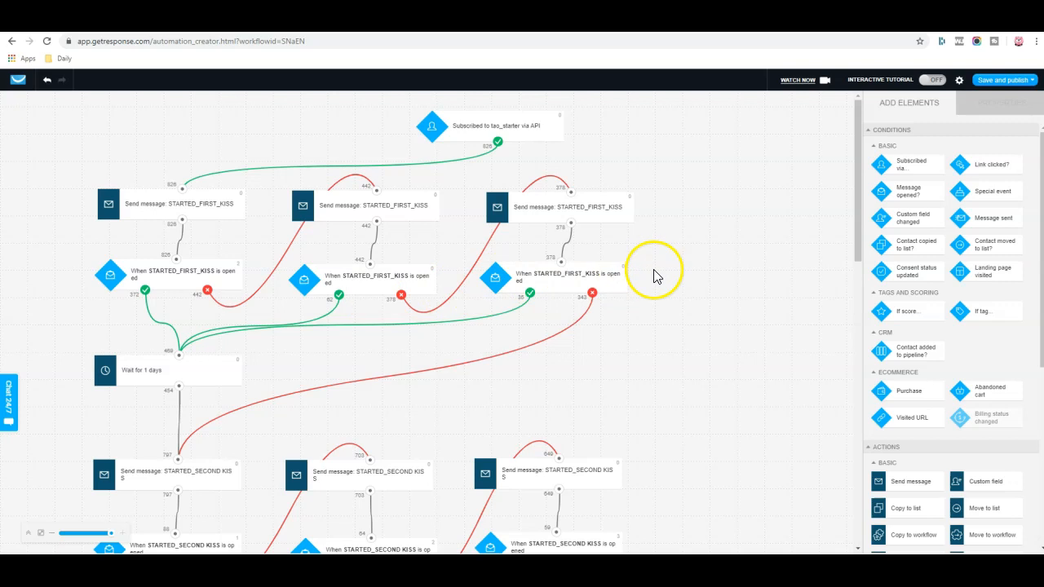
{"action": "mouse_move", "coordinate": [661, 261]}
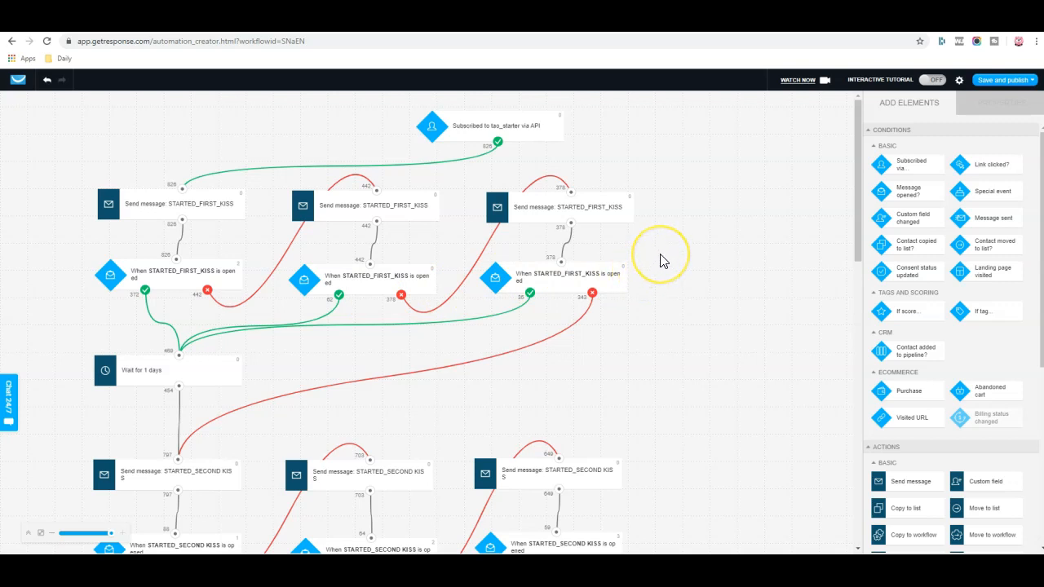
{"action": "mouse_move", "coordinate": [660, 261]}
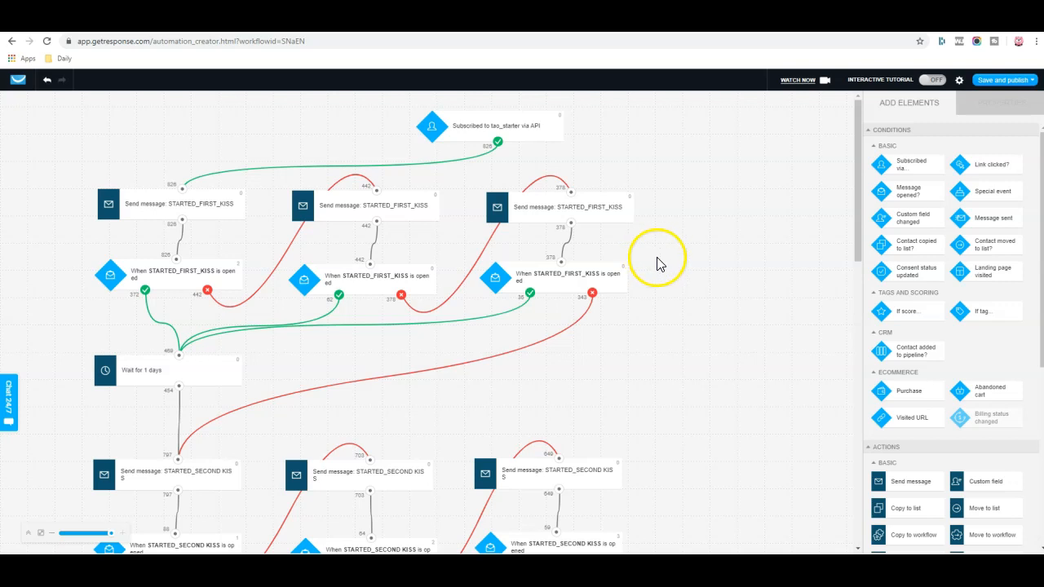
{"action": "mouse_move", "coordinate": [656, 204]}
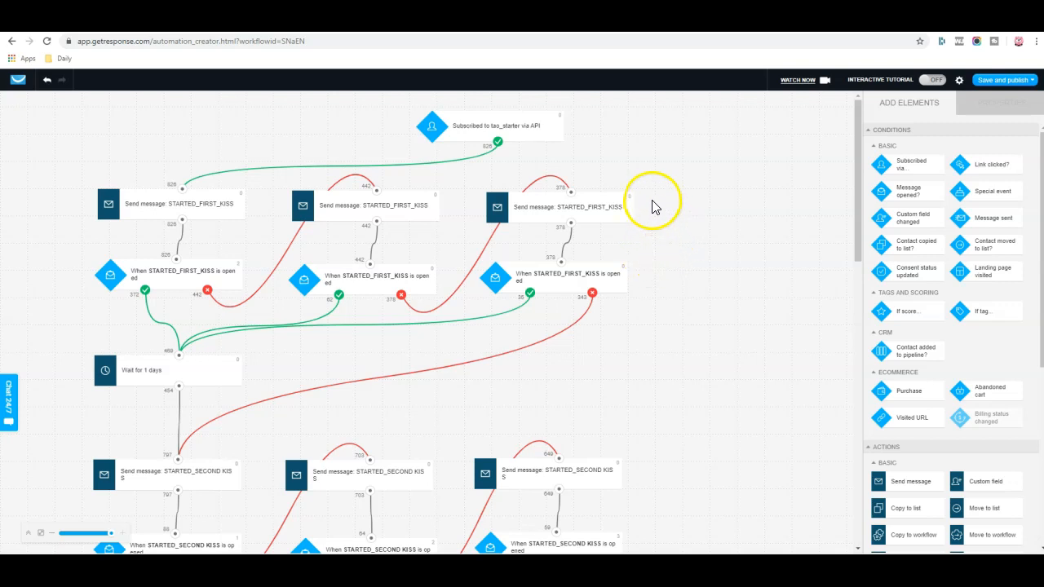
{"action": "mouse_move", "coordinate": [682, 236]}
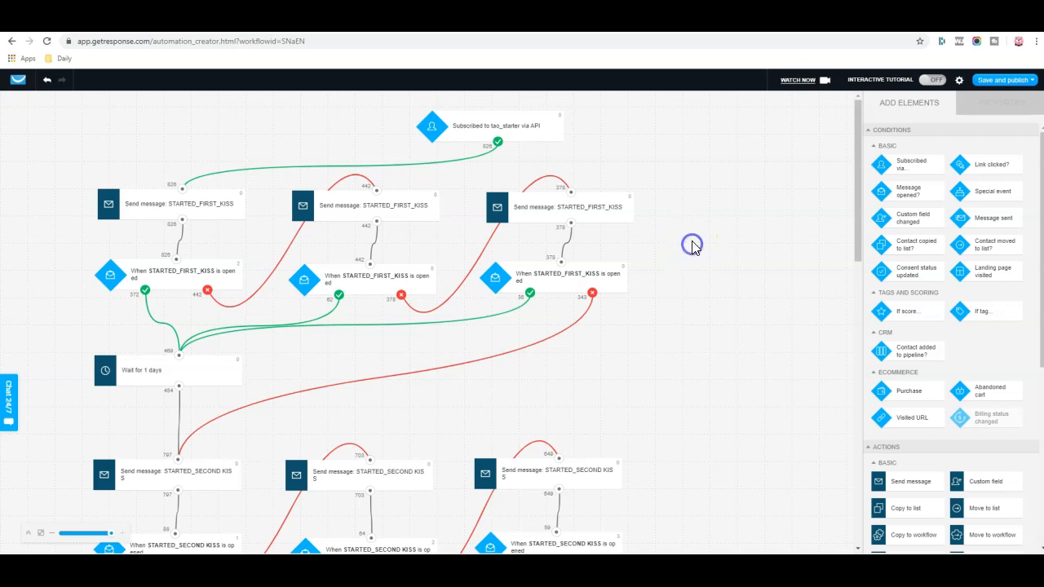
{"action": "mouse_move", "coordinate": [667, 290]}
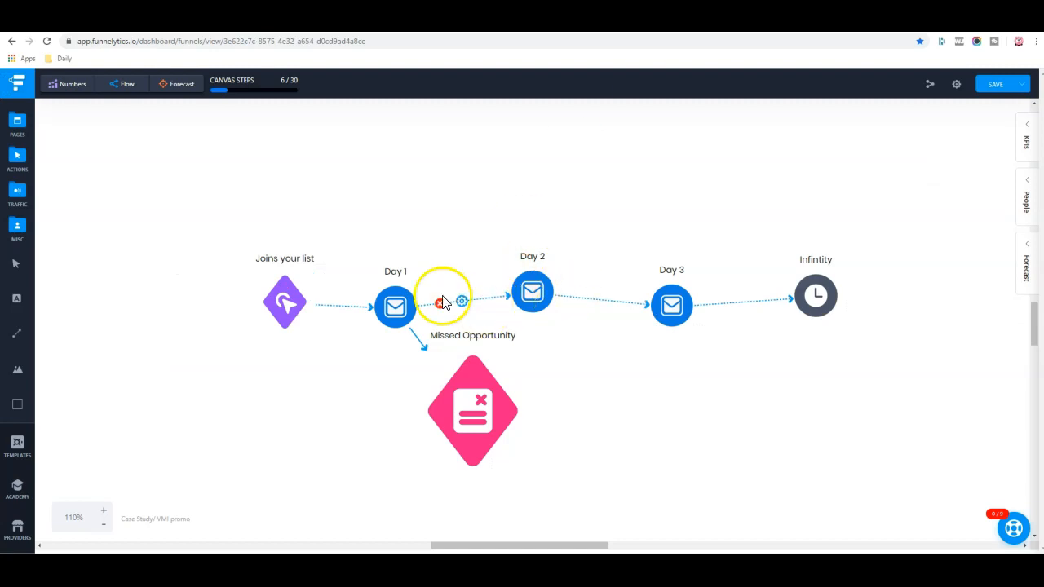
{"action": "mouse_move", "coordinate": [522, 297]}
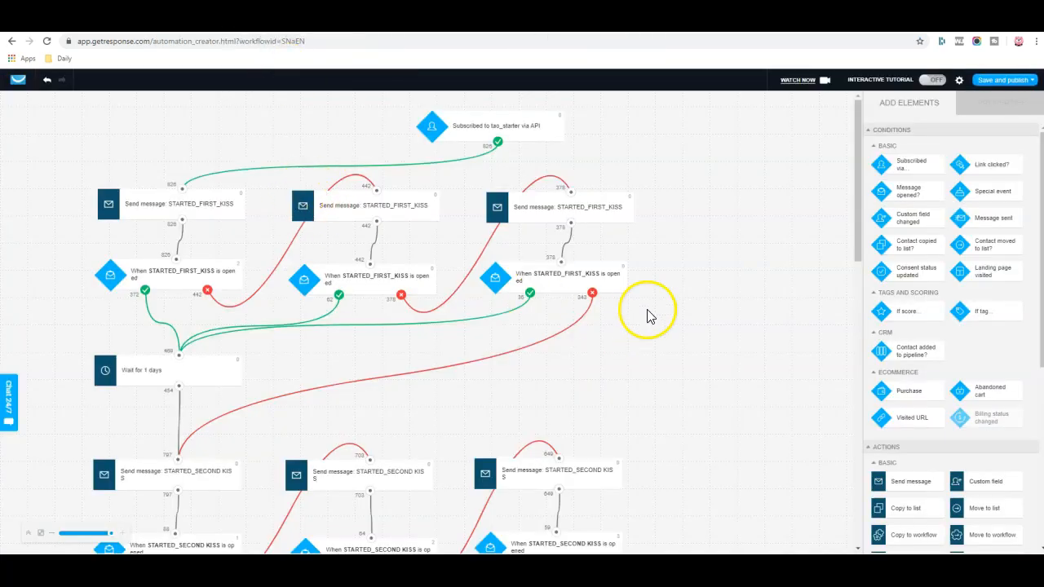
{"action": "mouse_move", "coordinate": [672, 269]}
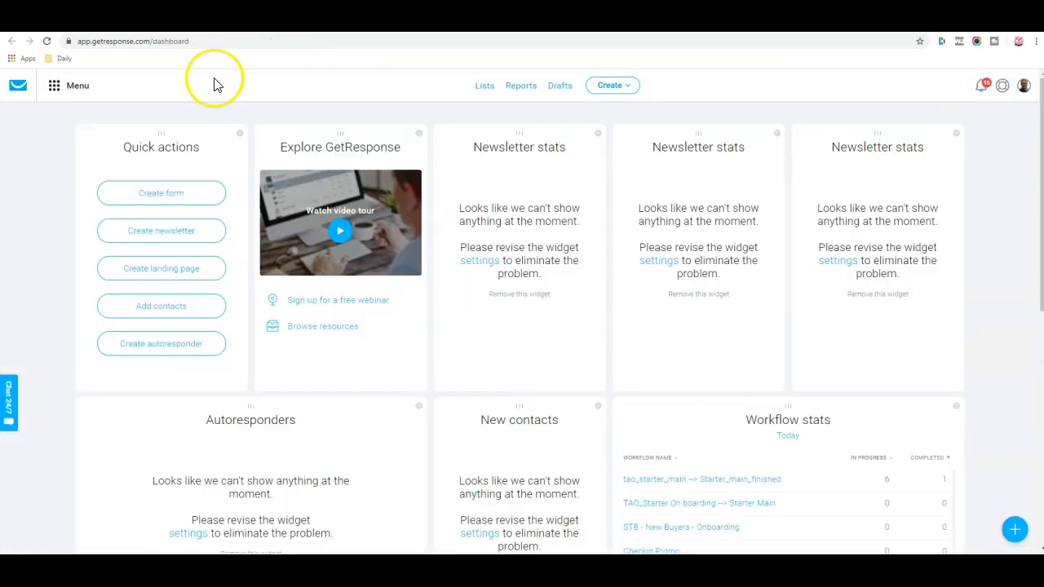
{"action": "mouse_move", "coordinate": [52, 88]}
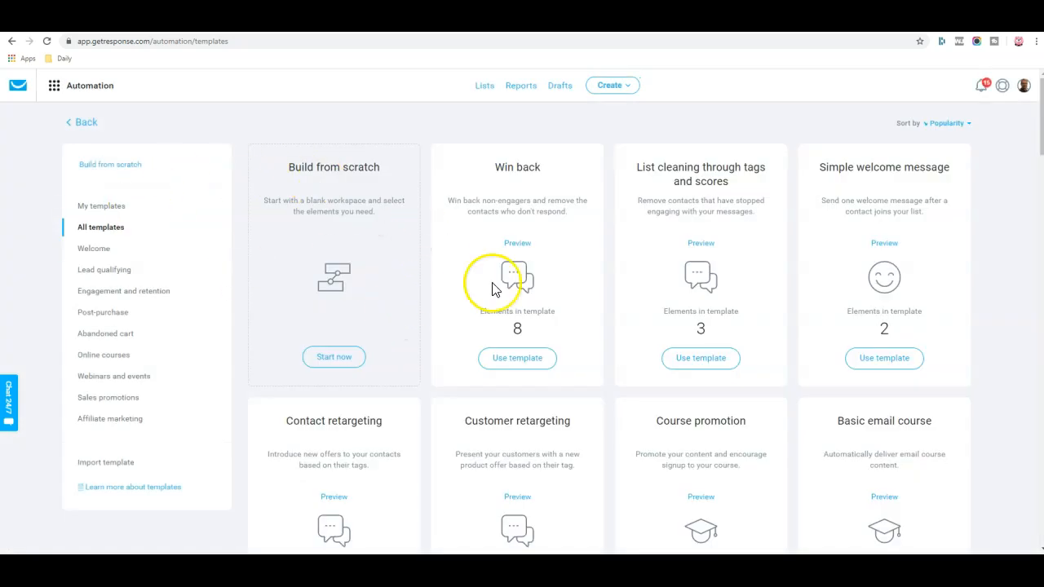
Start a workflow from the blank Build from scratch template and advance the intro tip.
{"action": "scroll", "scroll_direction": "down", "scroll_amount": 3}
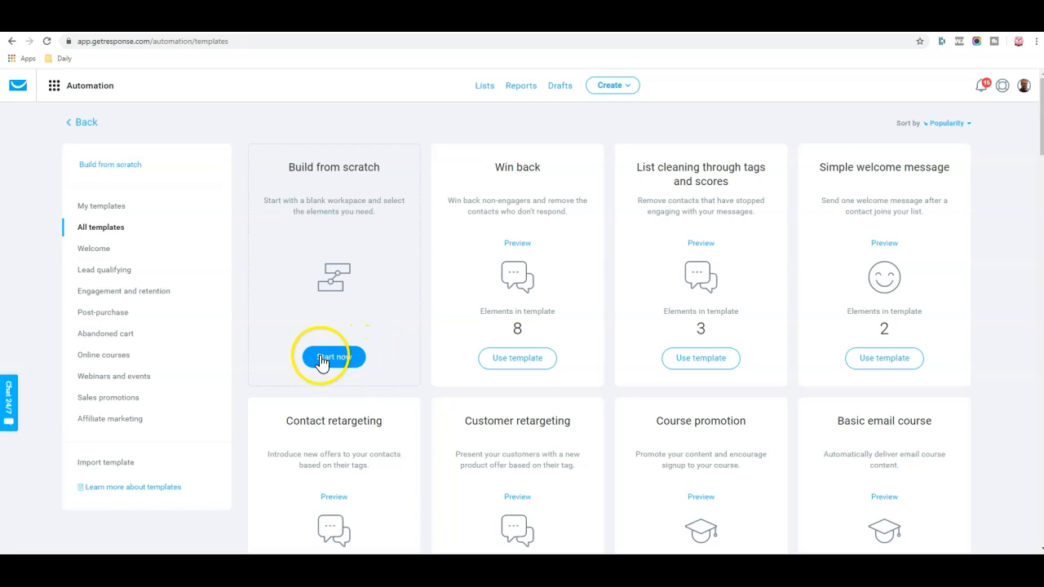
{"action": "left_click", "coordinate": [333, 356]}
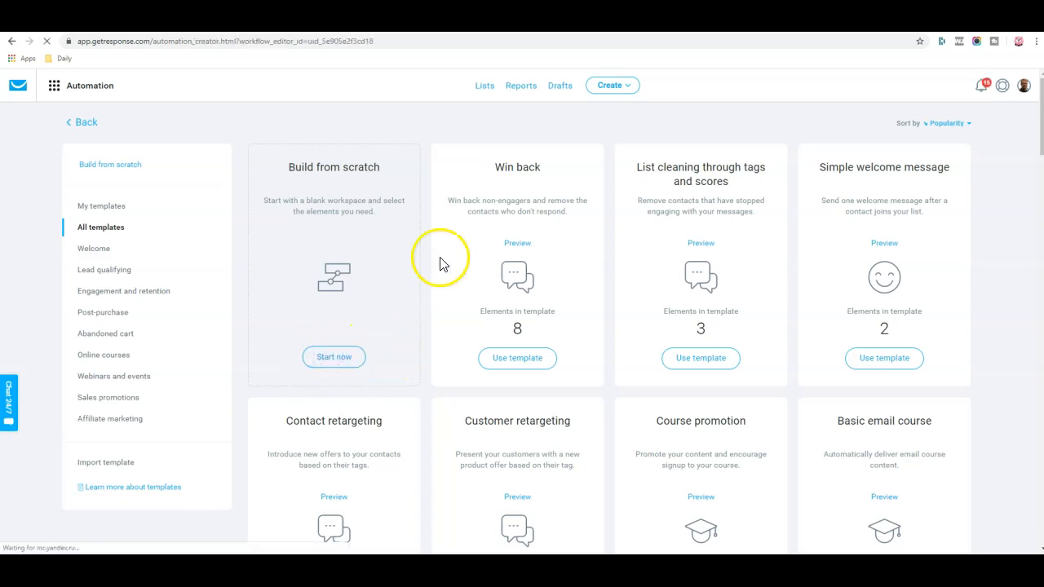
{"action": "left_click", "coordinate": [333, 356]}
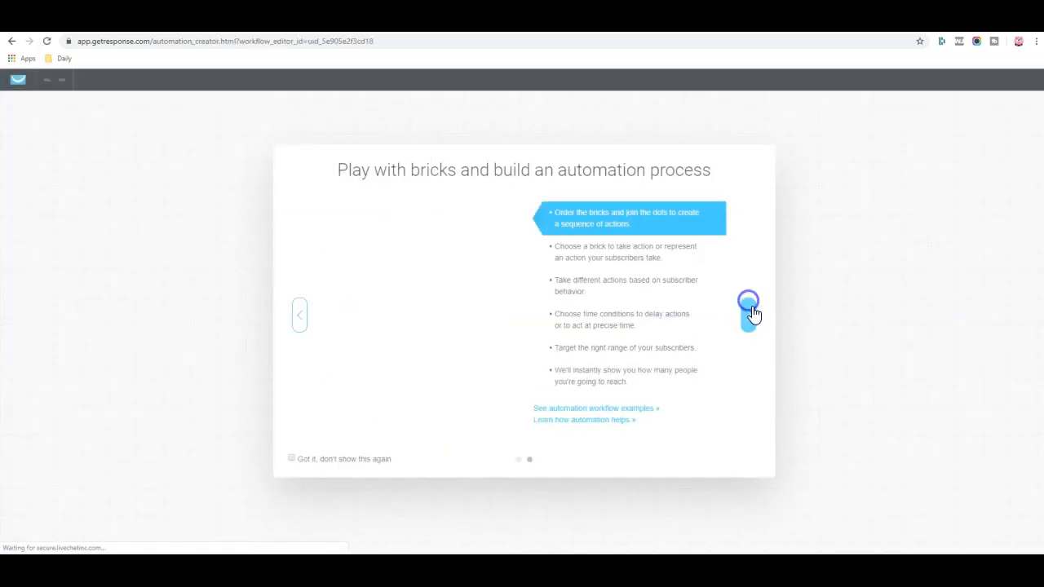
Name the workflow 'Test' and choose Subscribes as its starting trigger.
{"action": "left_click", "coordinate": [749, 306]}
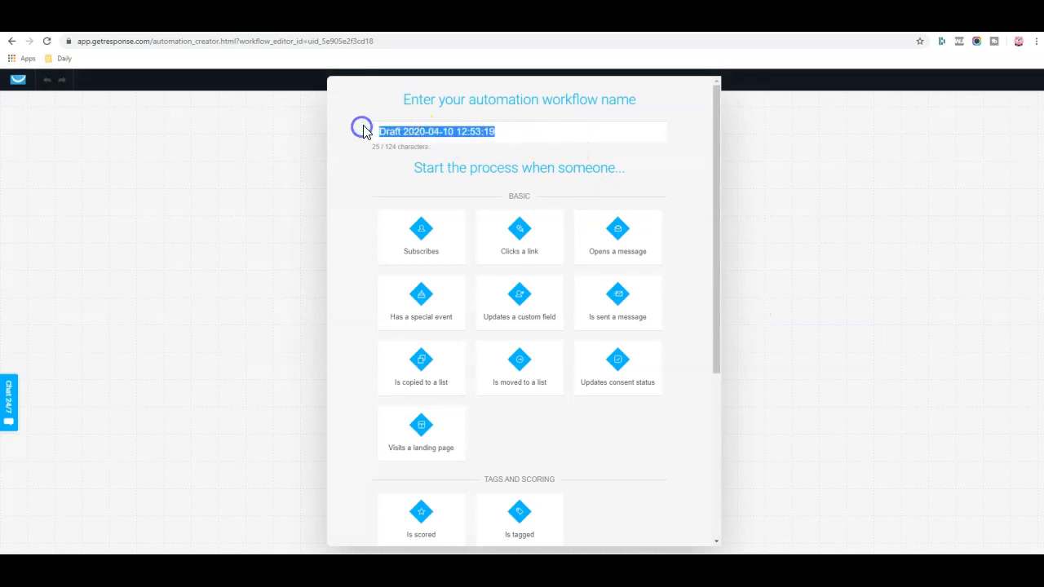
{"action": "type", "text": "Test"}
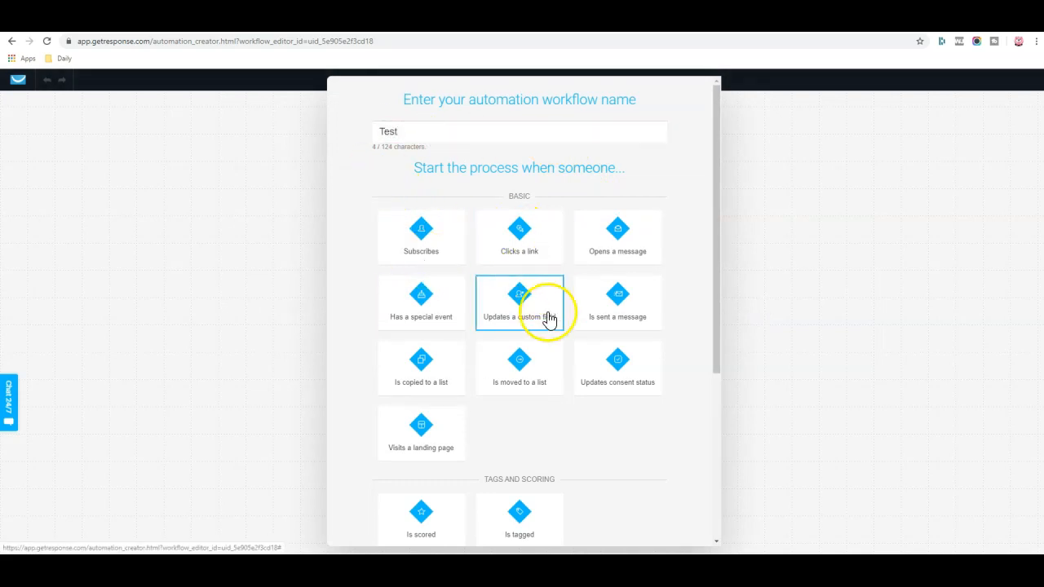
{"action": "scroll", "scroll_direction": "down", "scroll_amount": 3}
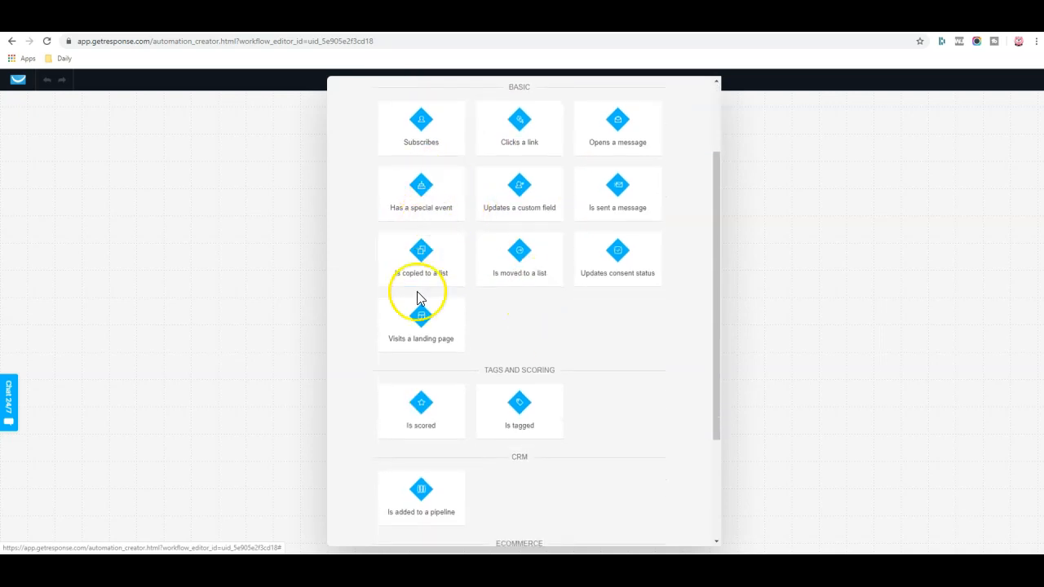
{"action": "scroll", "scroll_direction": "up", "scroll_amount": 3}
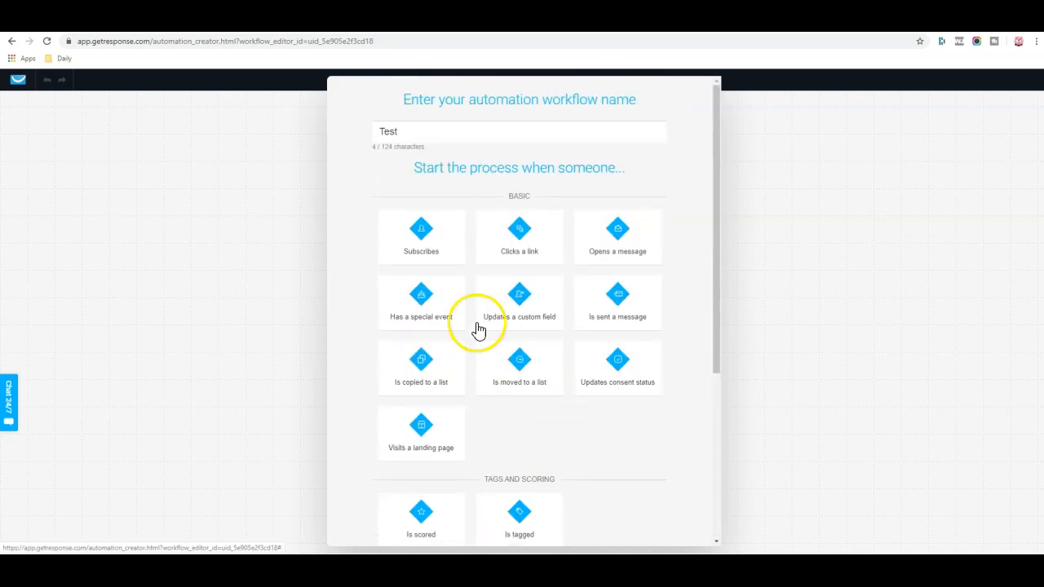
{"action": "left_click", "coordinate": [421, 237]}
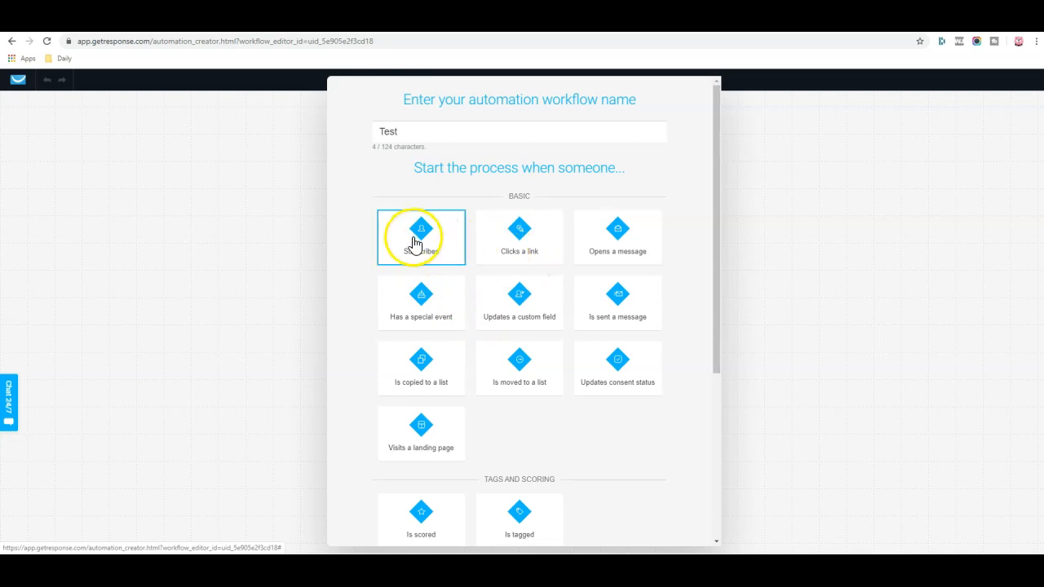
{"action": "mouse_move", "coordinate": [606, 318]}
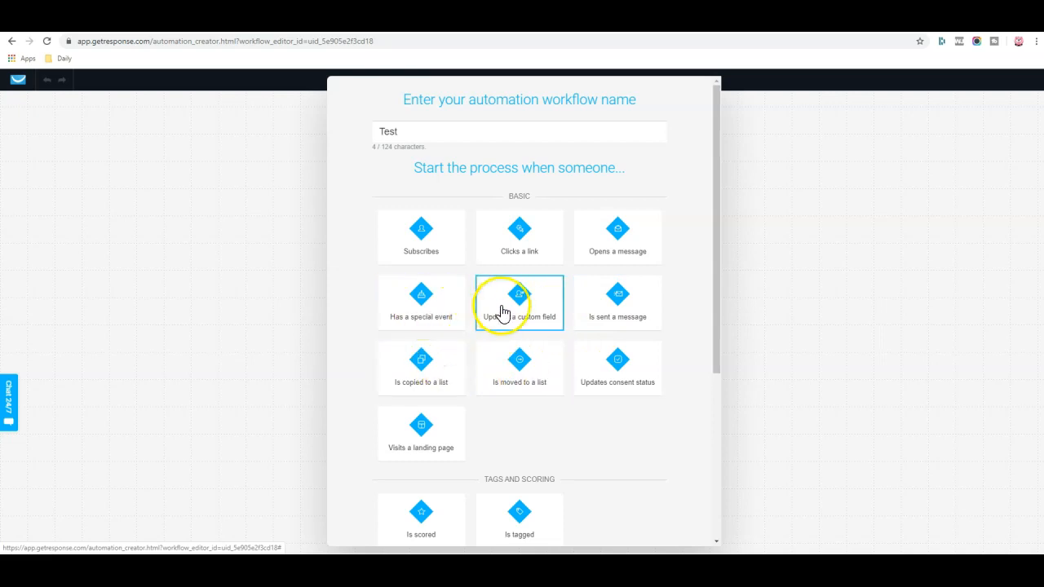
{"action": "mouse_move", "coordinate": [610, 251]}
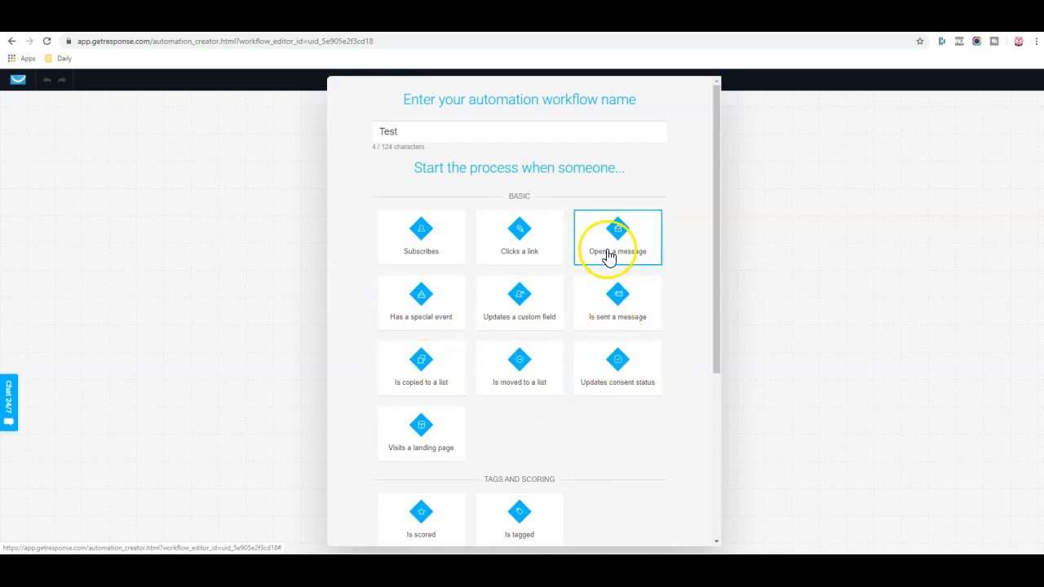
{"action": "mouse_move", "coordinate": [513, 420]}
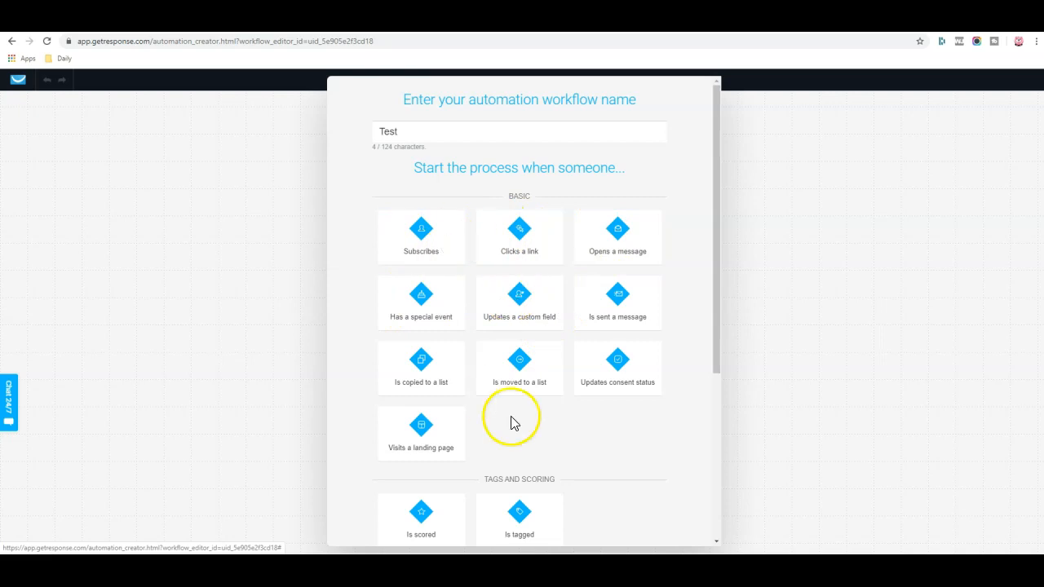
{"action": "left_click", "coordinate": [420, 238]}
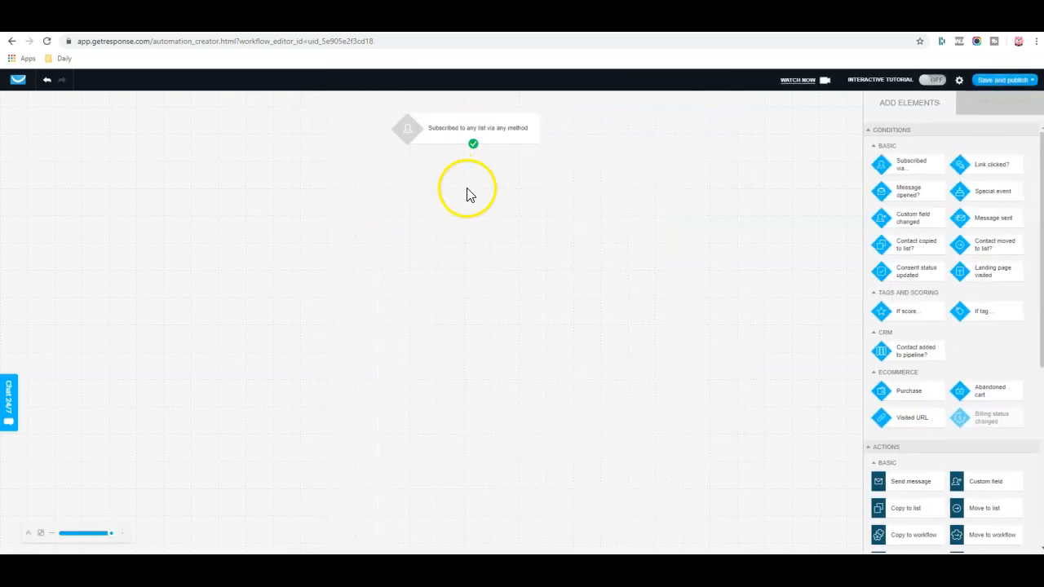
Limit the subscribe trigger to the advanced_traffic_blueprint list and open the method choices.
{"action": "left_click", "coordinate": [466, 127]}
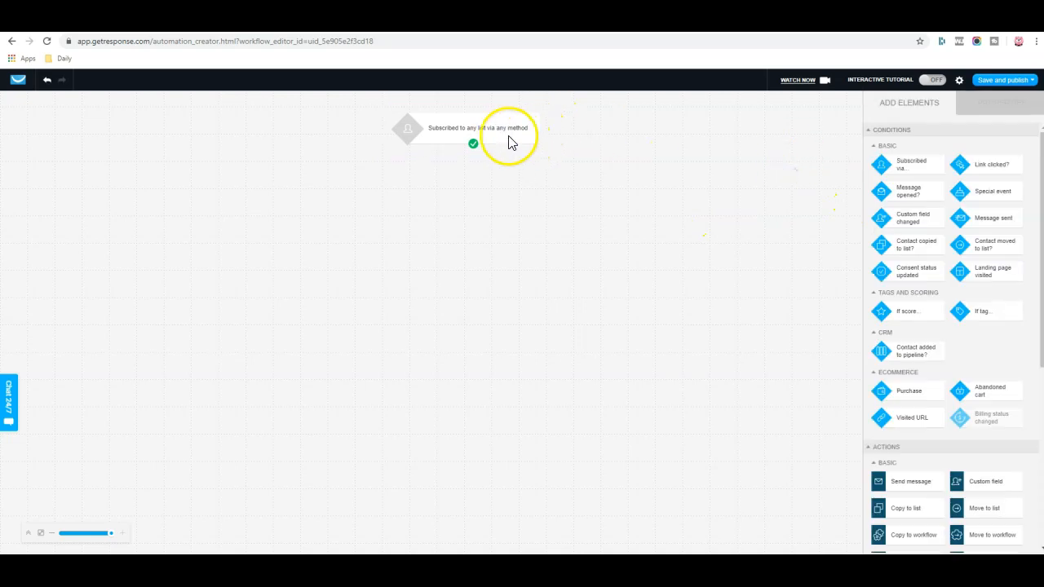
{"action": "left_click", "coordinate": [476, 127]}
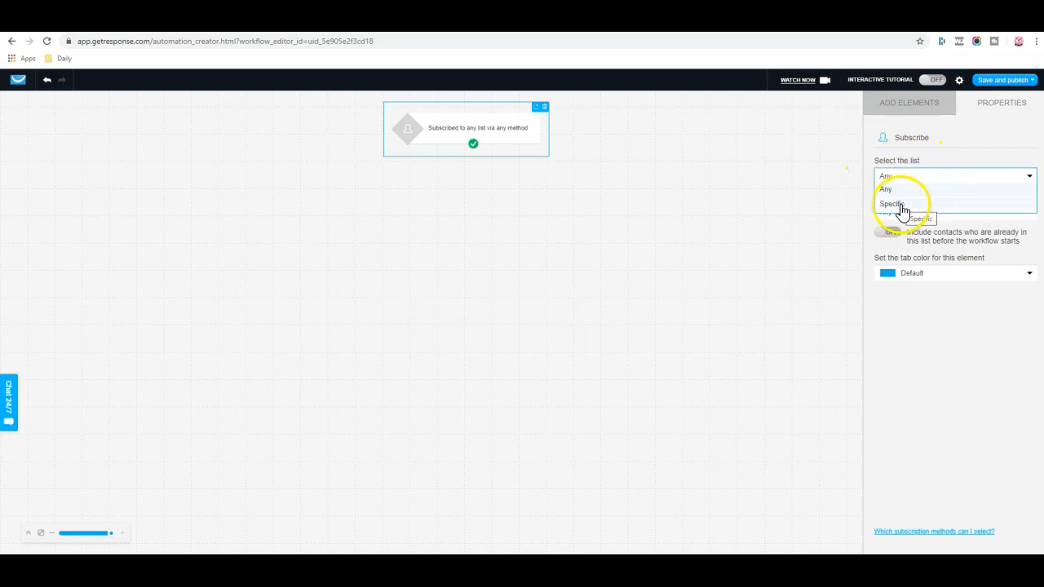
{"action": "left_click", "coordinate": [891, 202]}
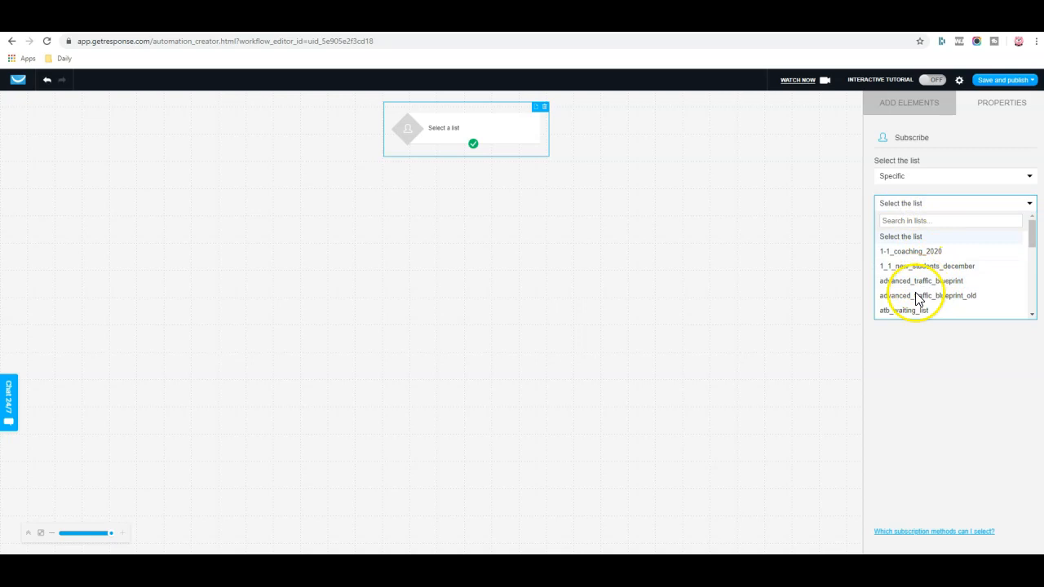
{"action": "left_click", "coordinate": [923, 281]}
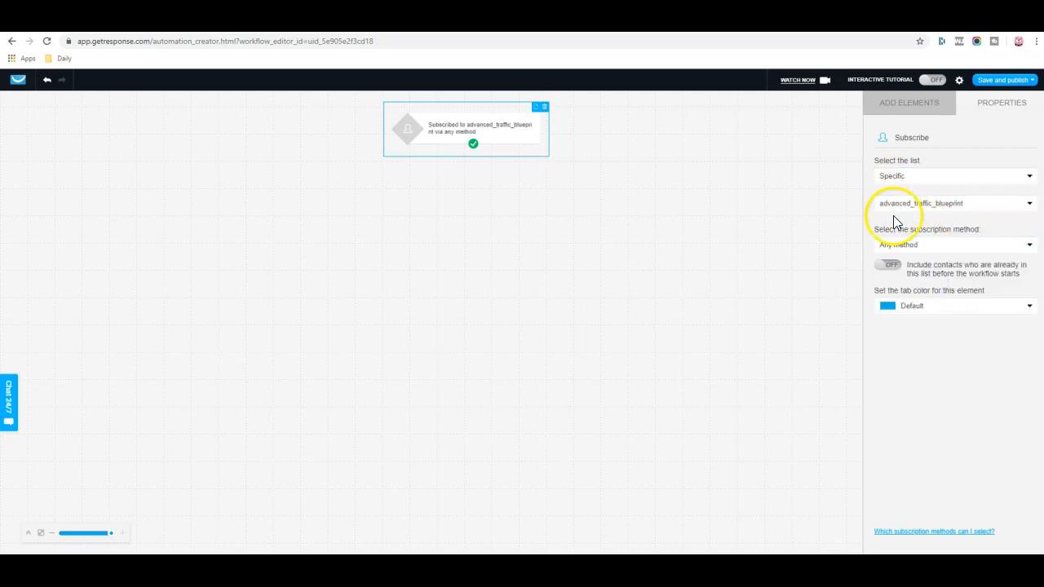
{"action": "left_click", "coordinate": [909, 101]}
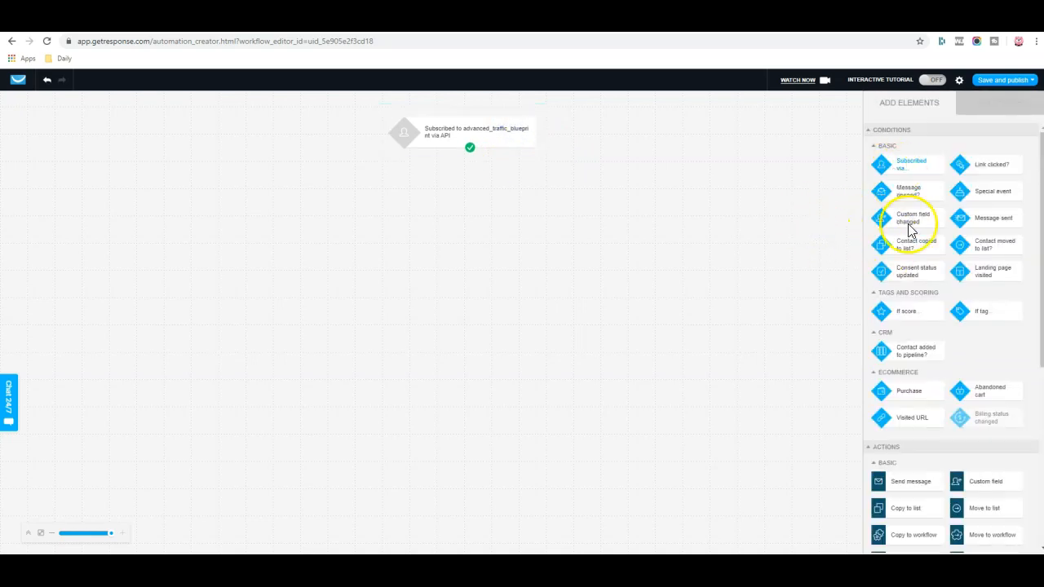
Add a send-message step using the draft ATB7 - 2 hours, copied as an automation message.
{"action": "left_click_drag", "start_coordinate": [910, 482], "coordinate": [345, 216]}
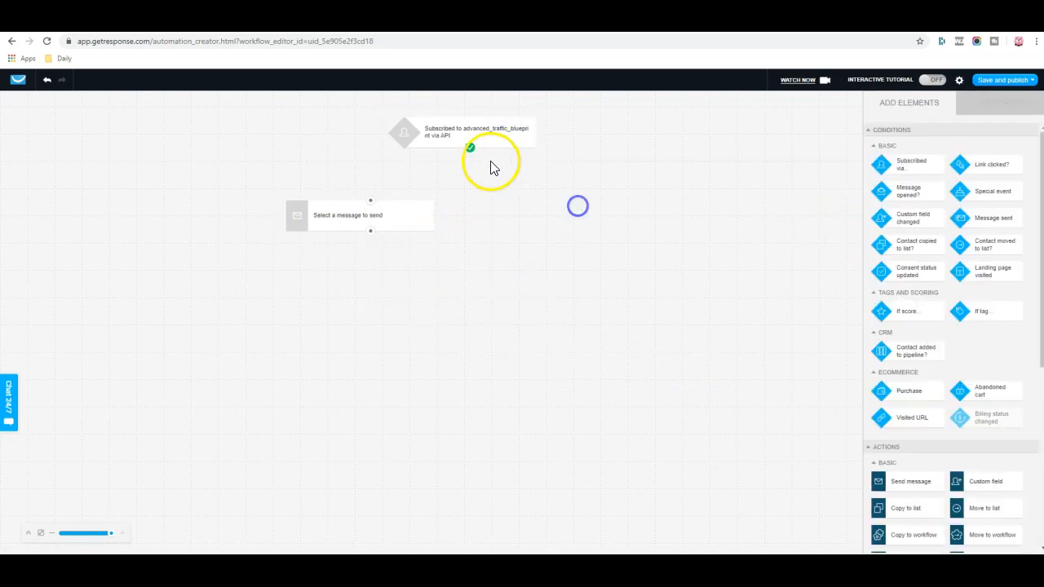
{"action": "left_click", "coordinate": [359, 215]}
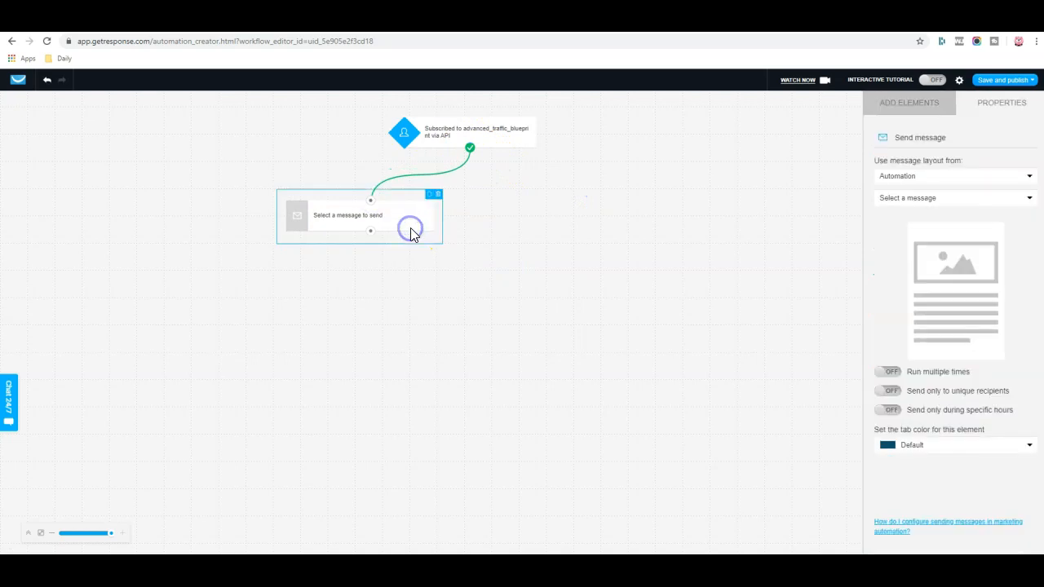
{"action": "left_click", "coordinate": [954, 177]}
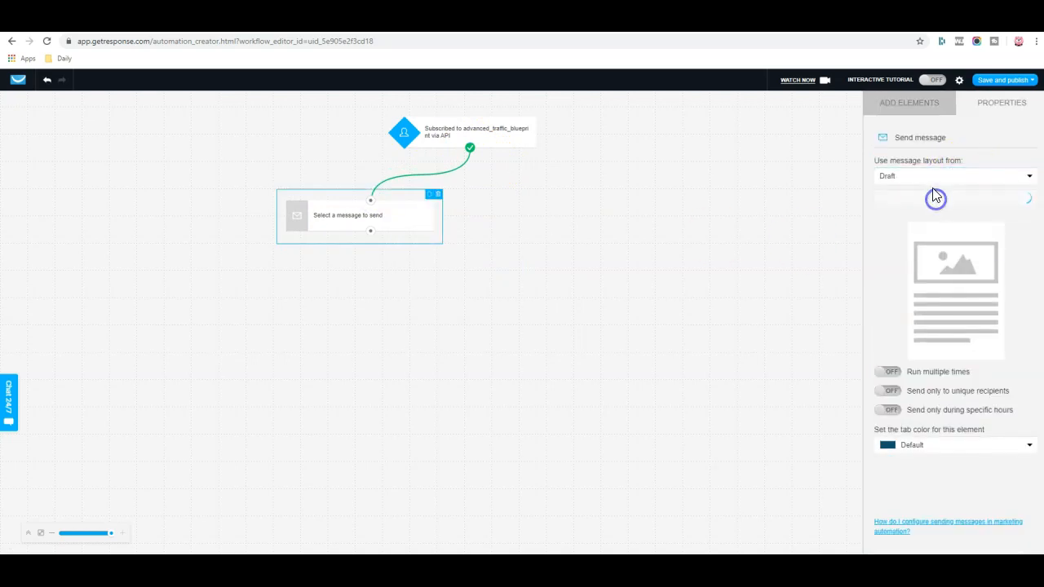
{"action": "left_click", "coordinate": [950, 198]}
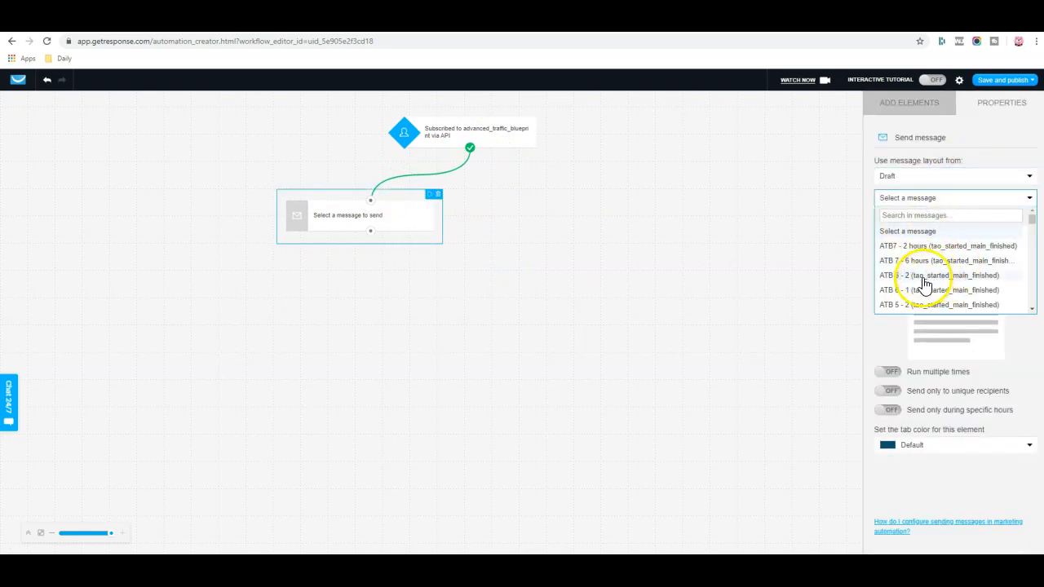
{"action": "left_click", "coordinate": [949, 245]}
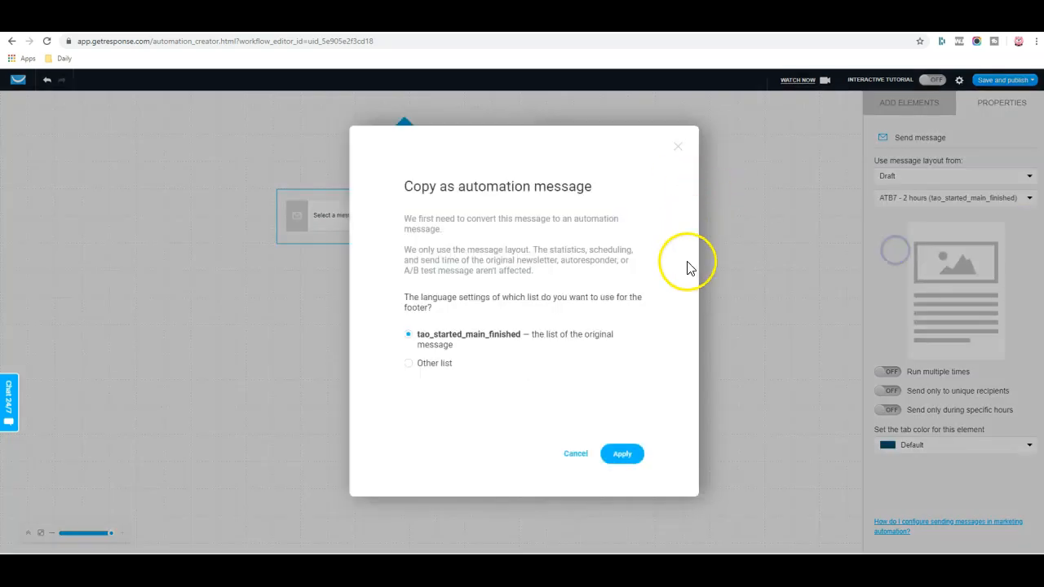
{"action": "left_click", "coordinate": [621, 453]}
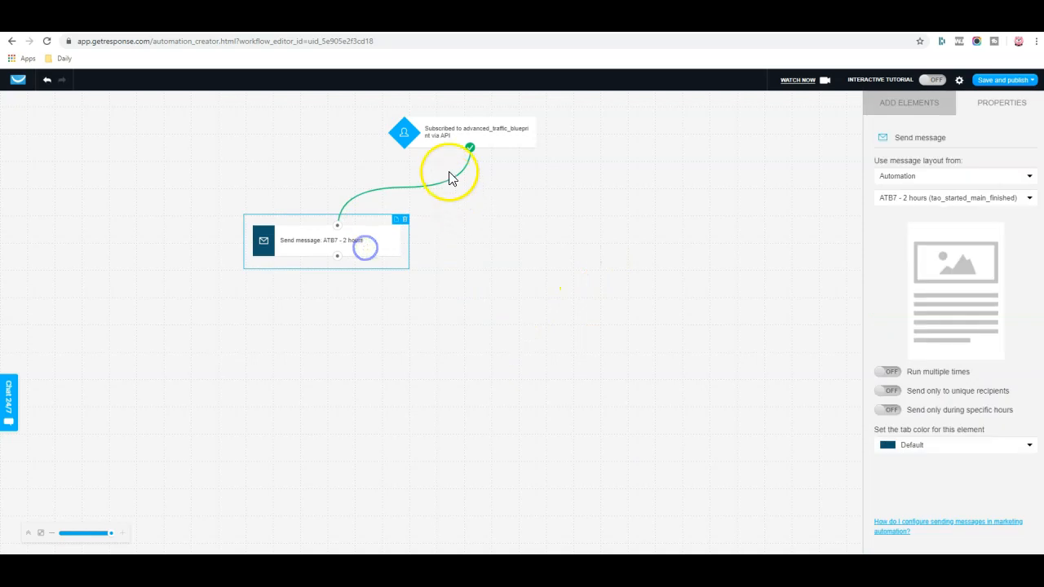
Review the trigger and send step settings, then return to the elements list.
{"action": "left_click", "coordinate": [405, 132]}
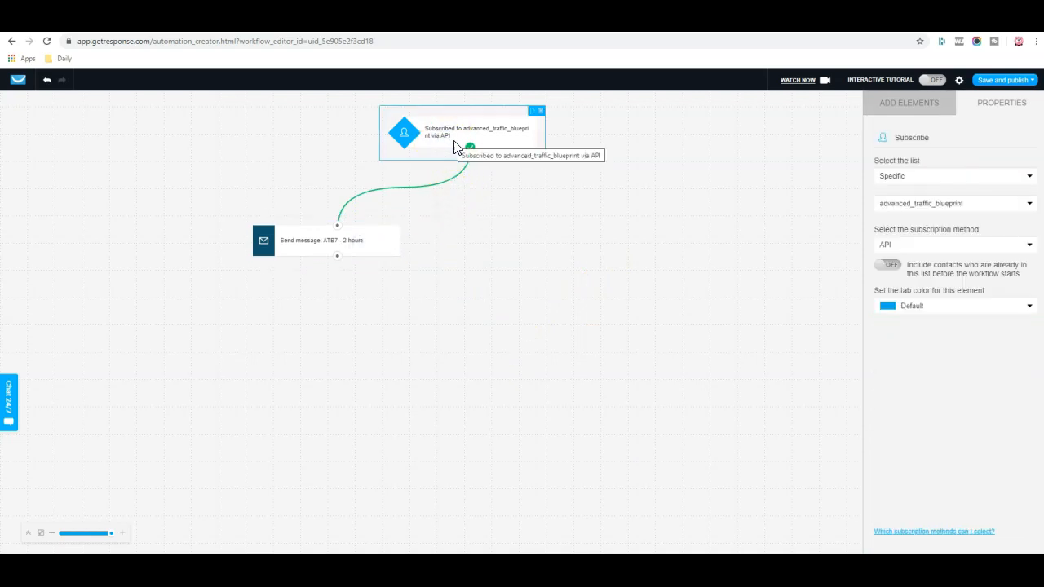
{"action": "left_click", "coordinate": [326, 240]}
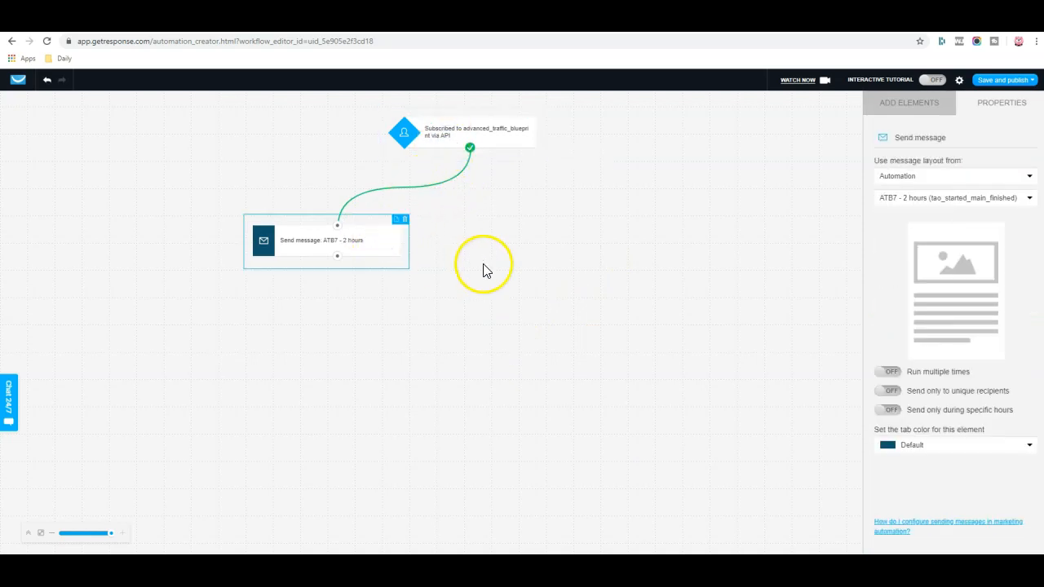
{"action": "left_click", "coordinate": [908, 101]}
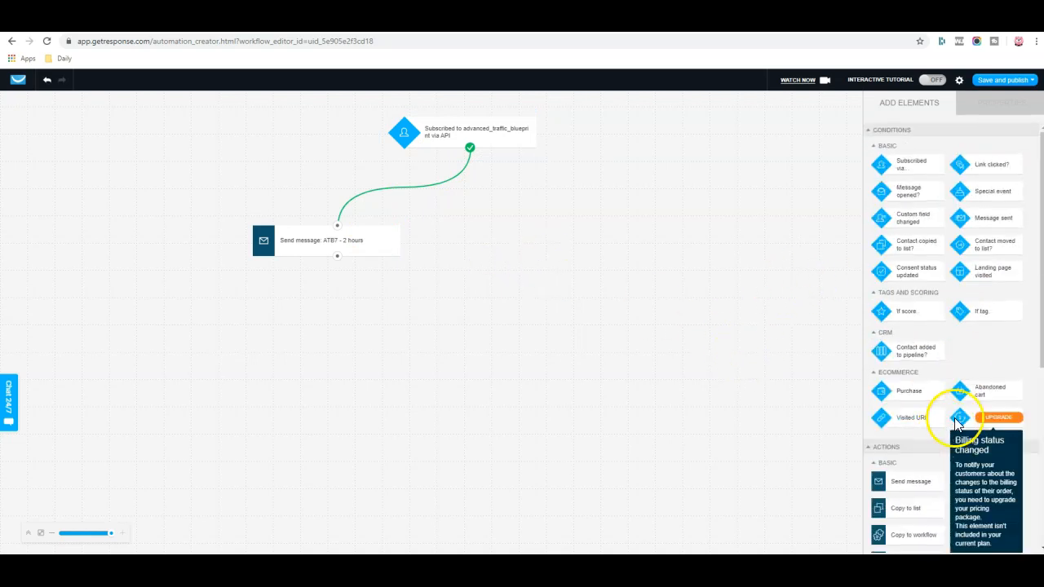
{"action": "mouse_move", "coordinate": [907, 196]}
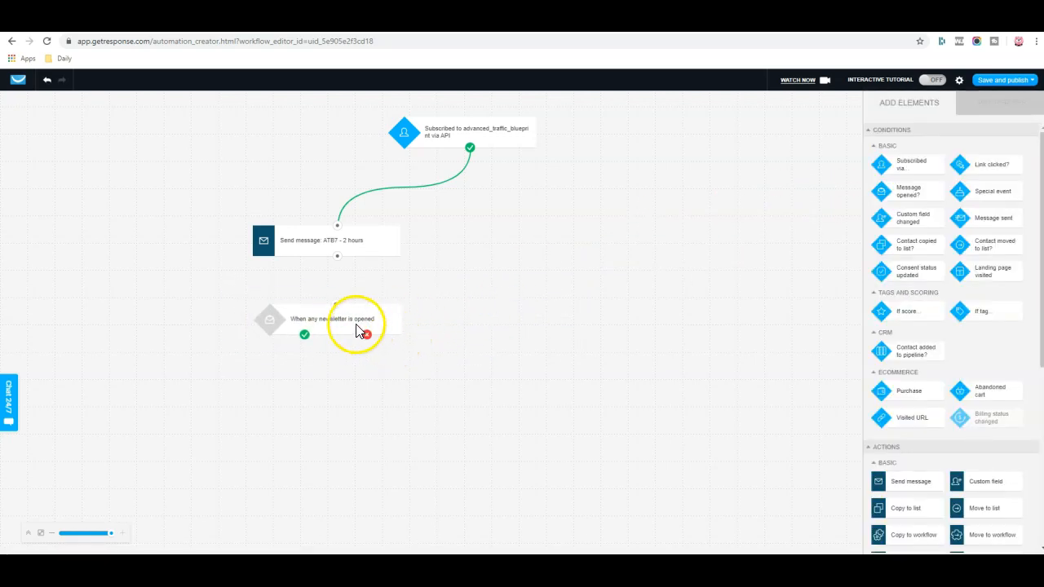
Link a Message opened? condition tracking the specific automation message ATB7 - 2 hours.
{"action": "left_click", "coordinate": [329, 318]}
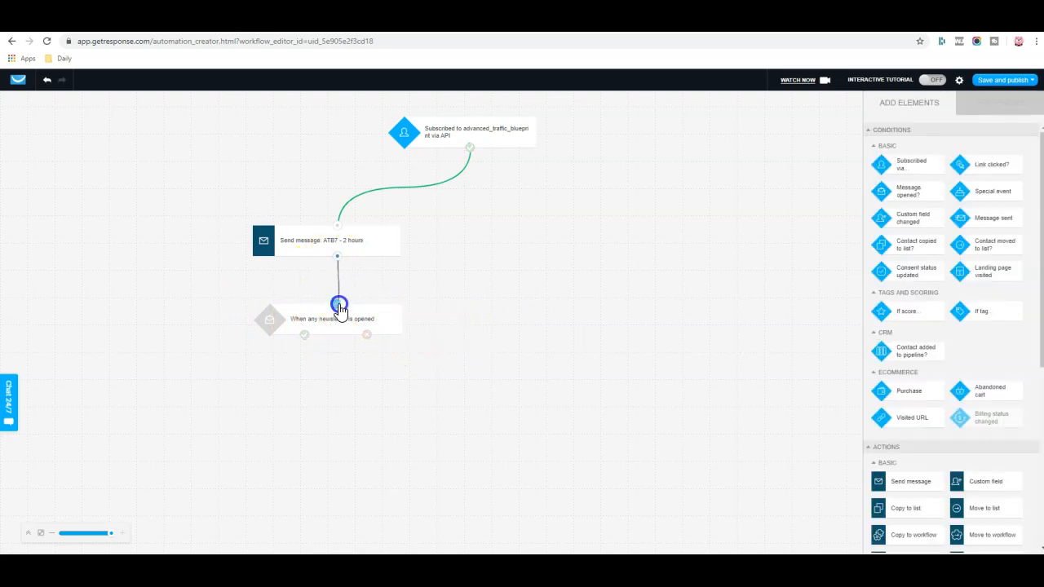
{"action": "left_click", "coordinate": [339, 318]}
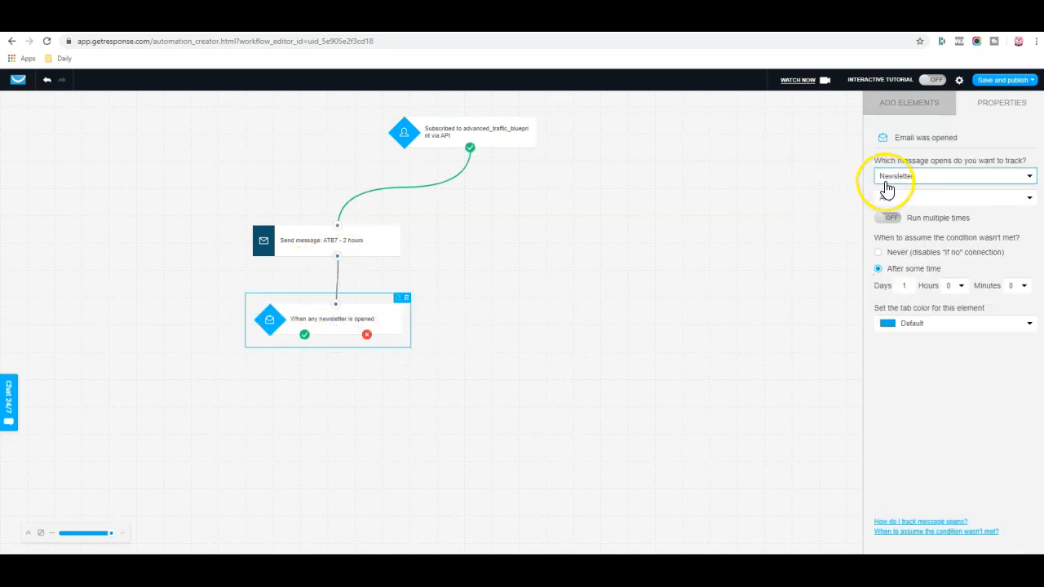
{"action": "left_click", "coordinate": [949, 176]}
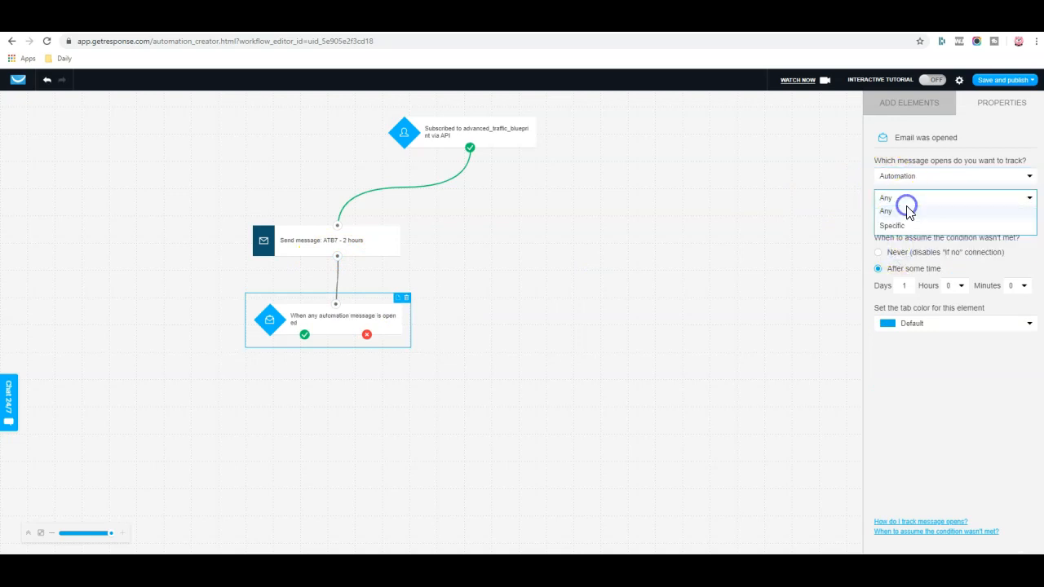
{"action": "left_click", "coordinate": [890, 225]}
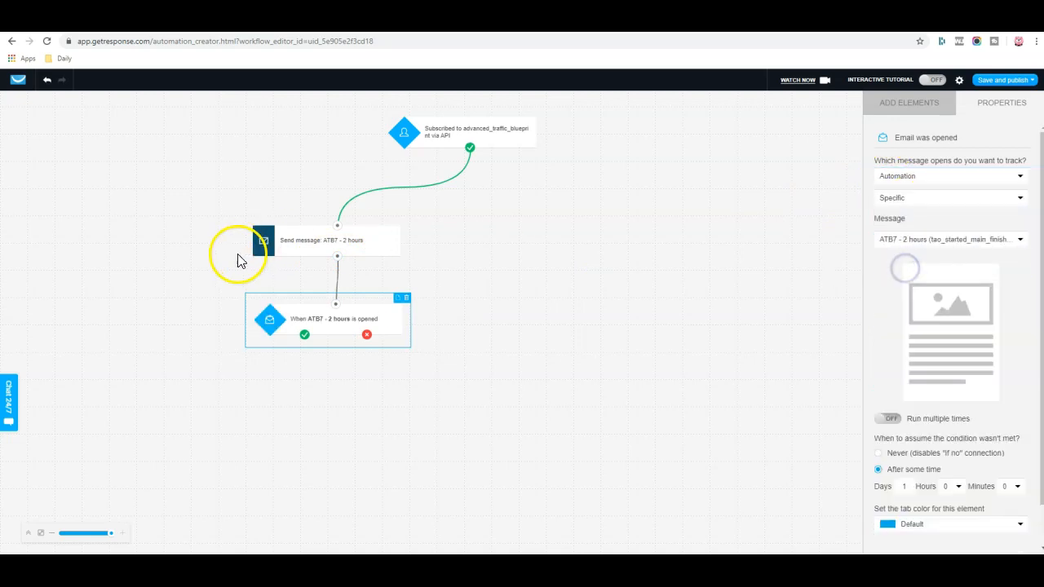
{"action": "mouse_move", "coordinate": [335, 318]}
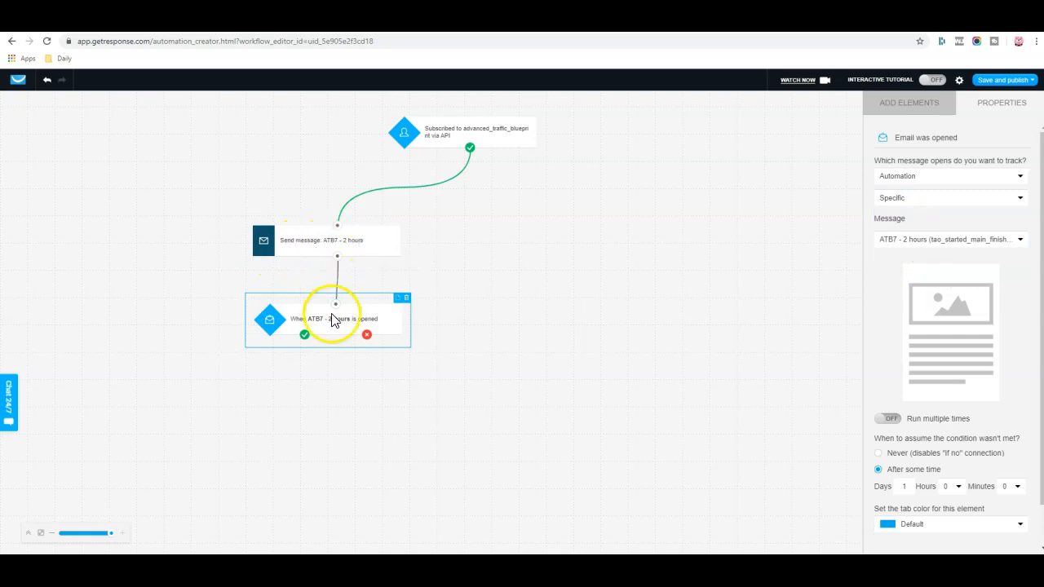
{"action": "left_click", "coordinate": [326, 240]}
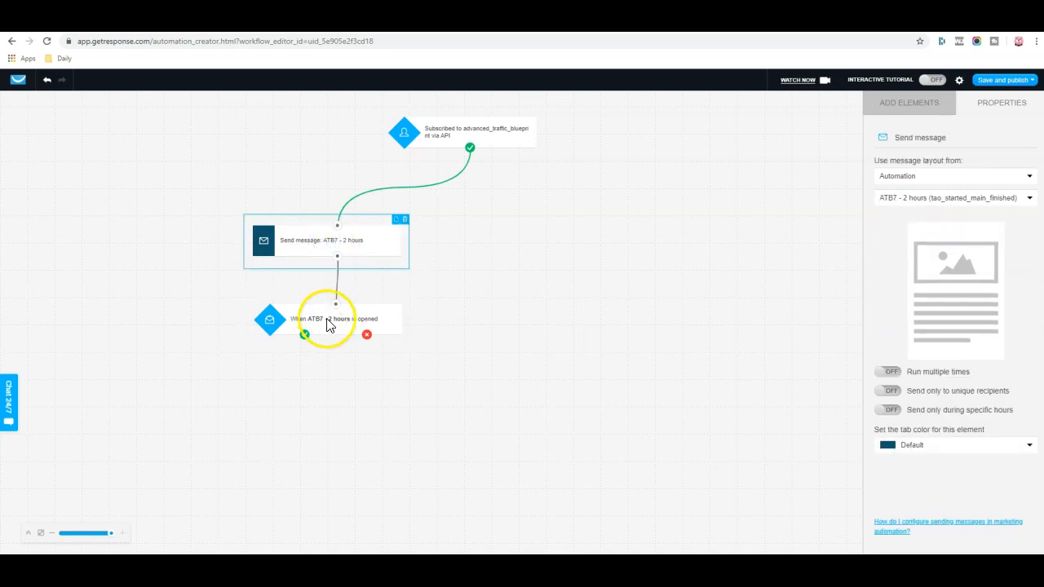
{"action": "left_click", "coordinate": [326, 318]}
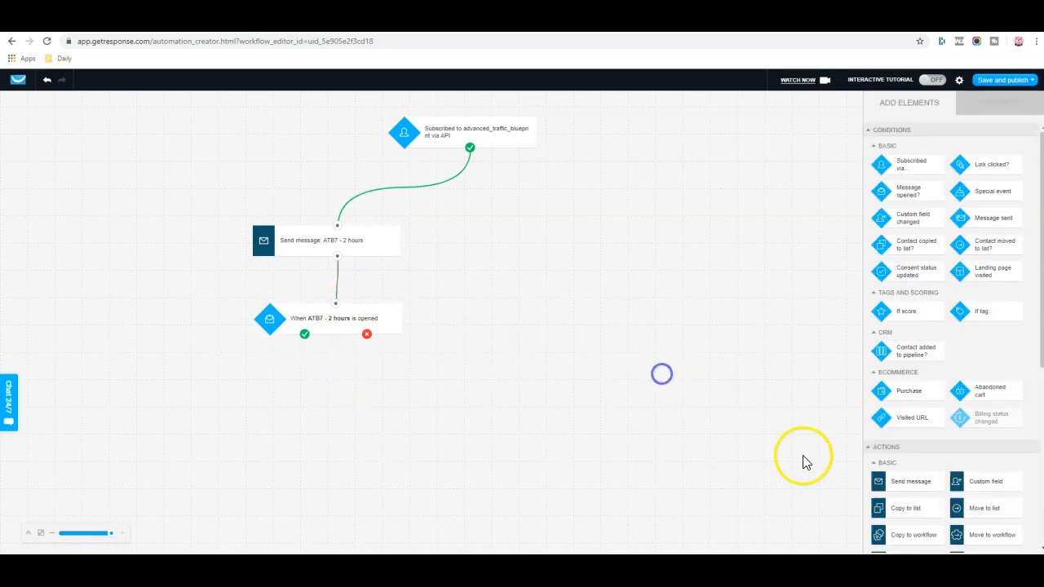
Discard the stray send step and connect the condition's yes branch to a 1-day wait.
{"action": "left_click_drag", "start_coordinate": [905, 481], "coordinate": [562, 466]}
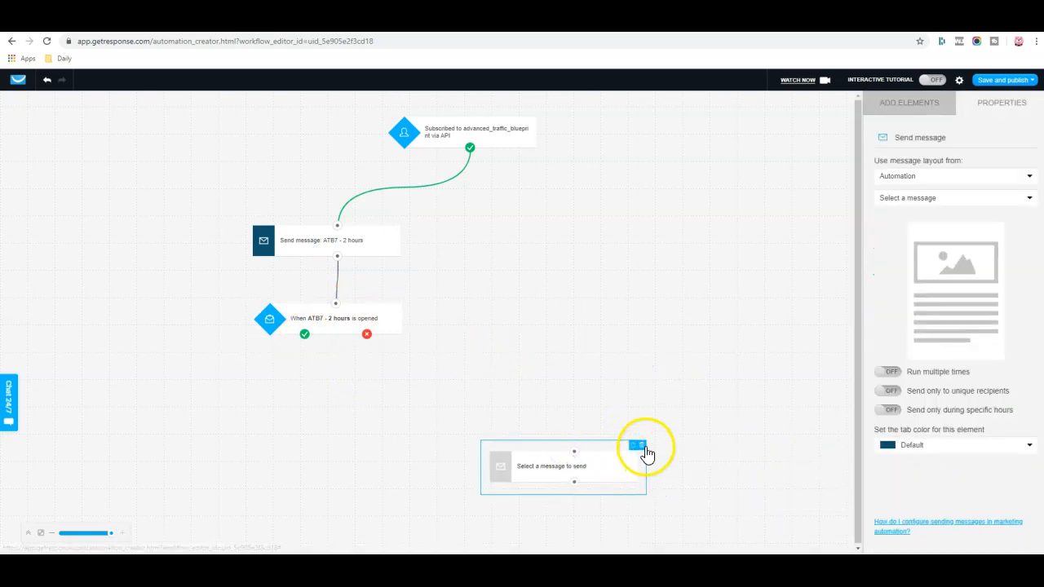
{"action": "left_click", "coordinate": [908, 102]}
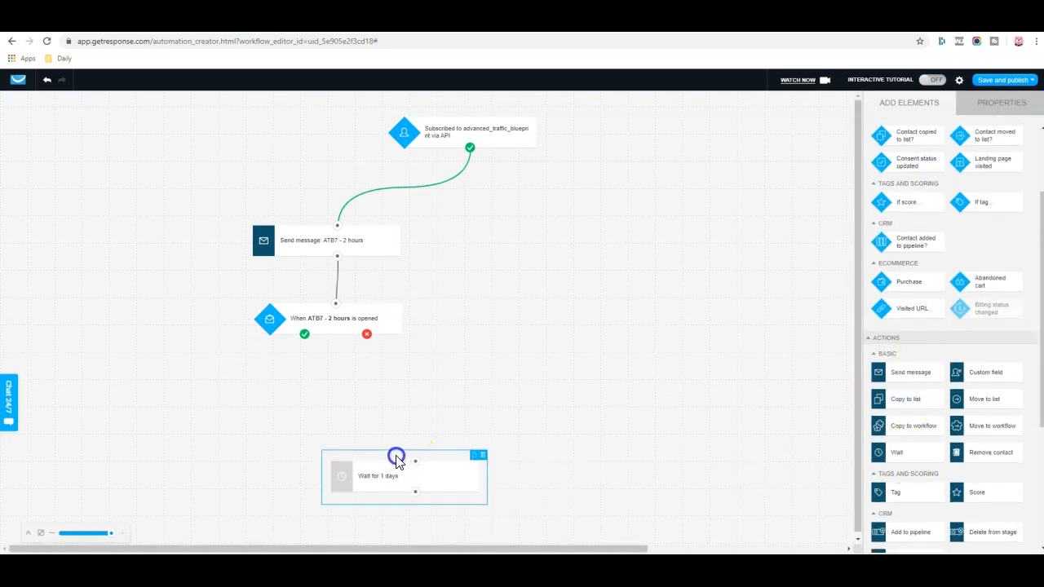
{"action": "left_click", "coordinate": [329, 317]}
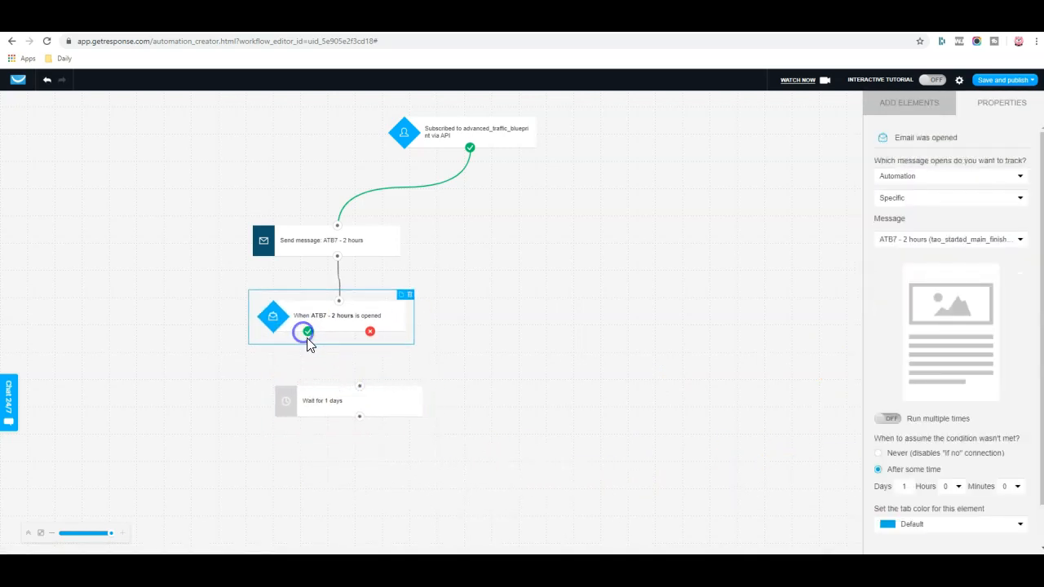
{"action": "left_click", "coordinate": [909, 101]}
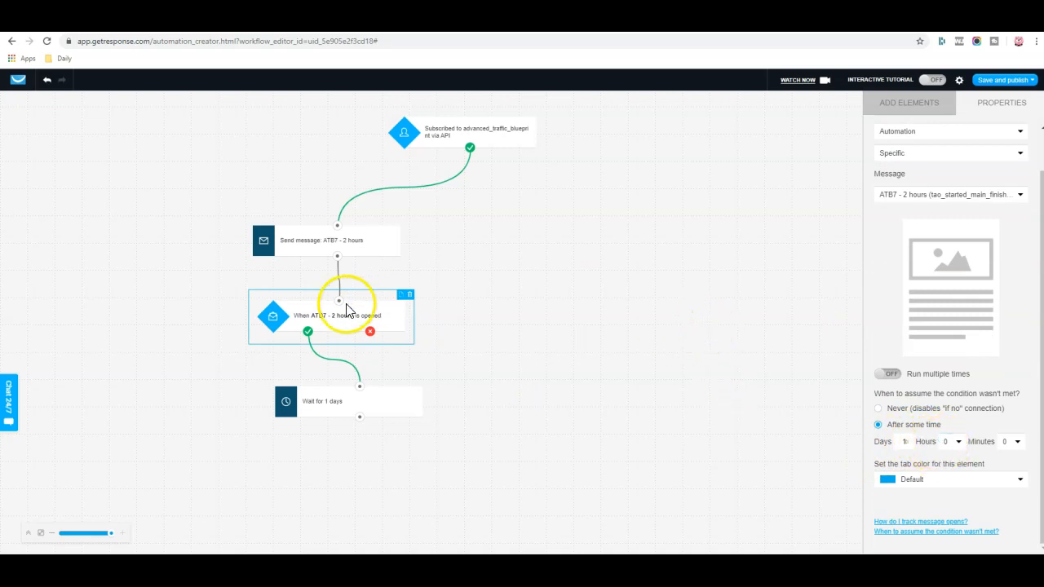
Connect the no branch to a resend step delivering the draft ATB7 - 2 hours message.
{"action": "left_click", "coordinate": [909, 101]}
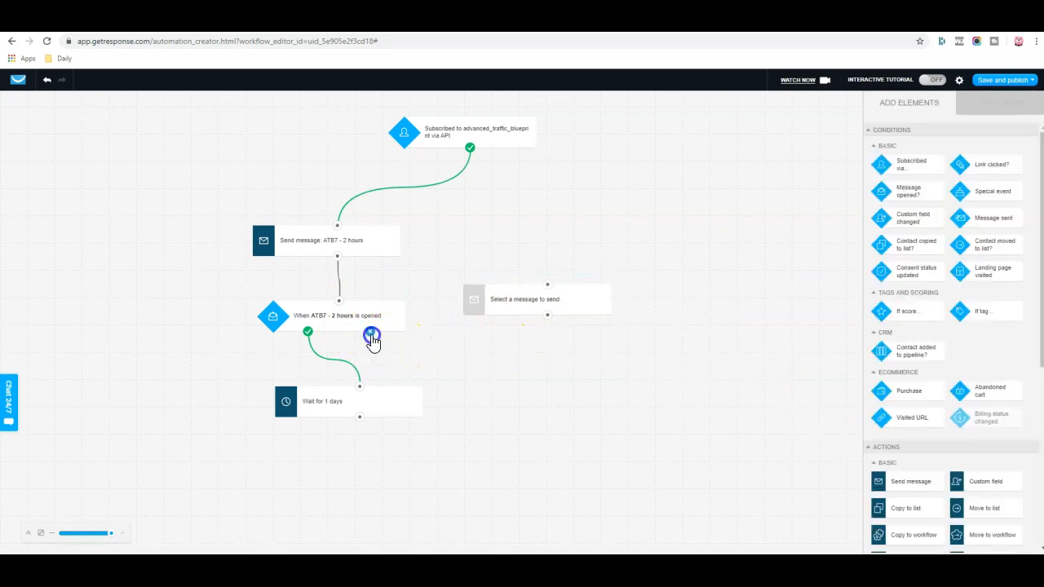
{"action": "left_click_drag", "start_coordinate": [372, 334], "coordinate": [582, 316]}
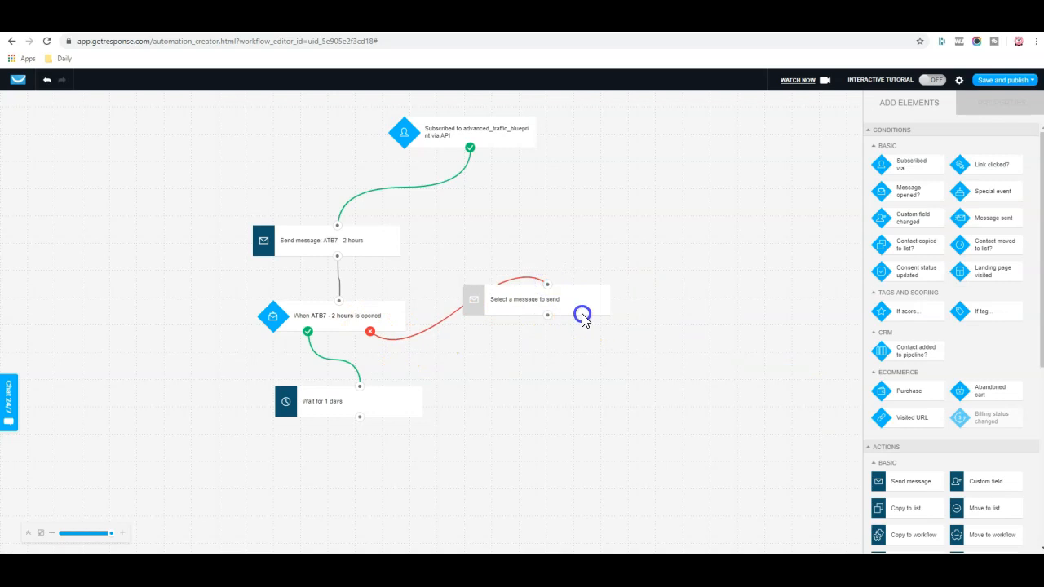
{"action": "left_click", "coordinate": [525, 299]}
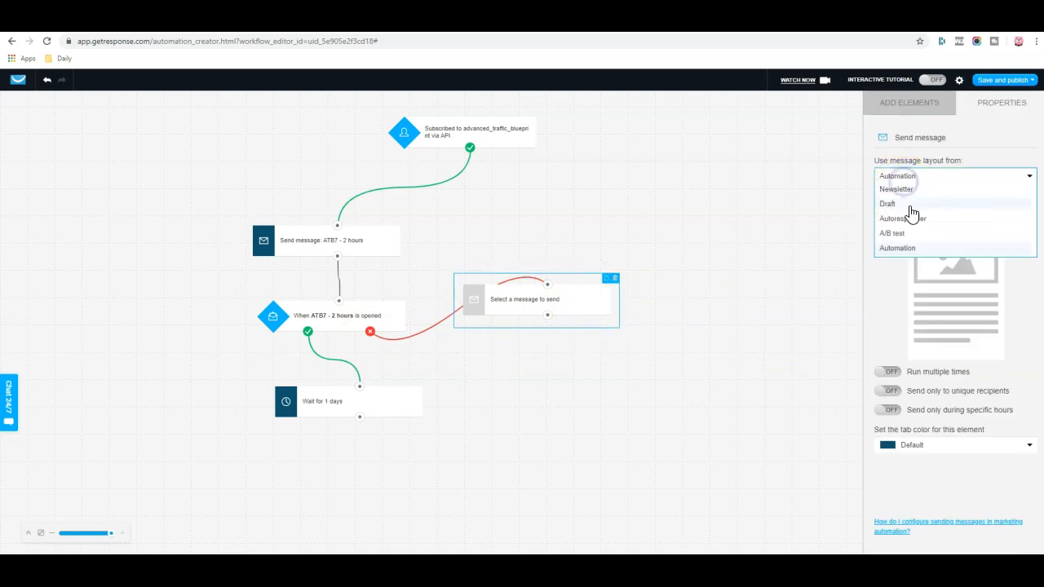
{"action": "left_click", "coordinate": [887, 203]}
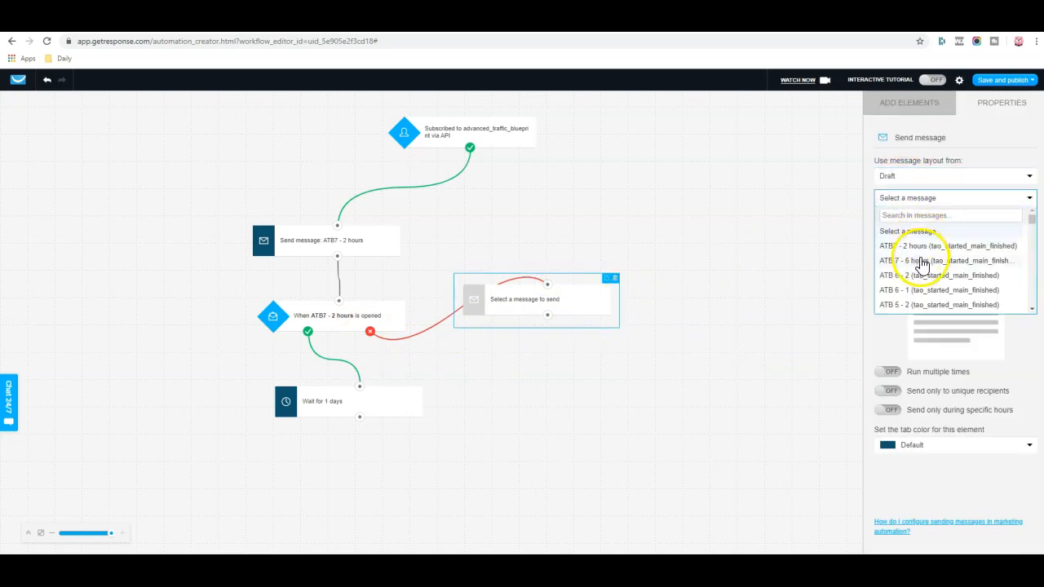
{"action": "mouse_move", "coordinate": [926, 264]}
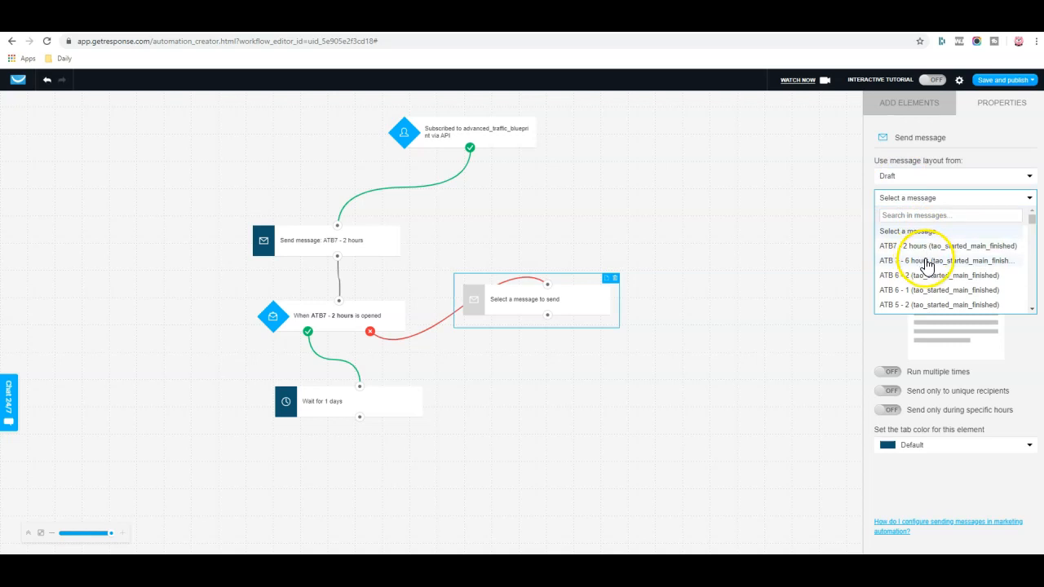
{"action": "left_click", "coordinate": [953, 244]}
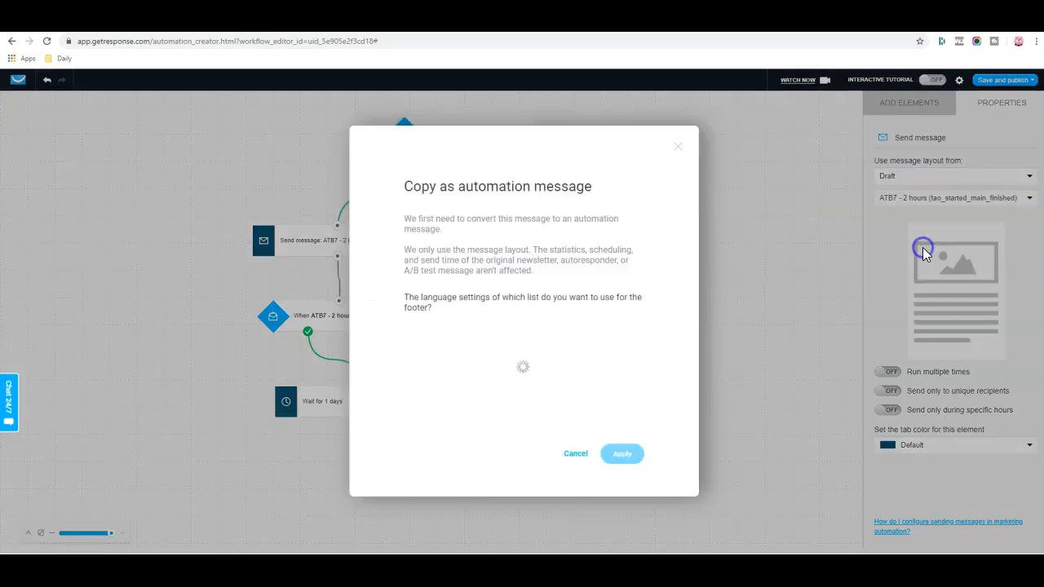
{"action": "left_click", "coordinate": [621, 454]}
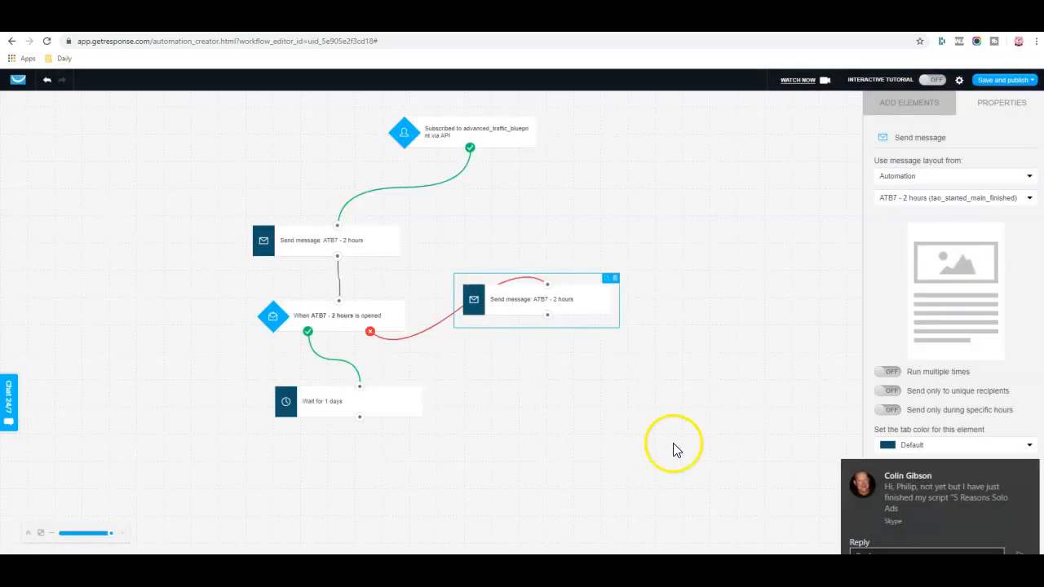
{"action": "left_click", "coordinate": [908, 101]}
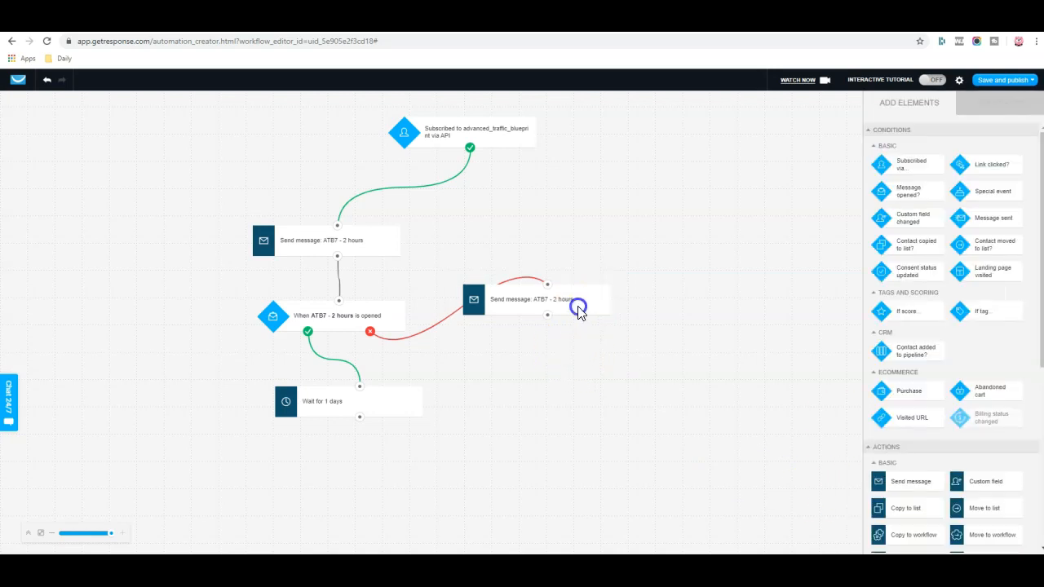
Connect the resend Send message step to the Wait for 1 days step and review the opened-condition settings.
{"action": "left_click_drag", "start_coordinate": [579, 309], "coordinate": [546, 332]}
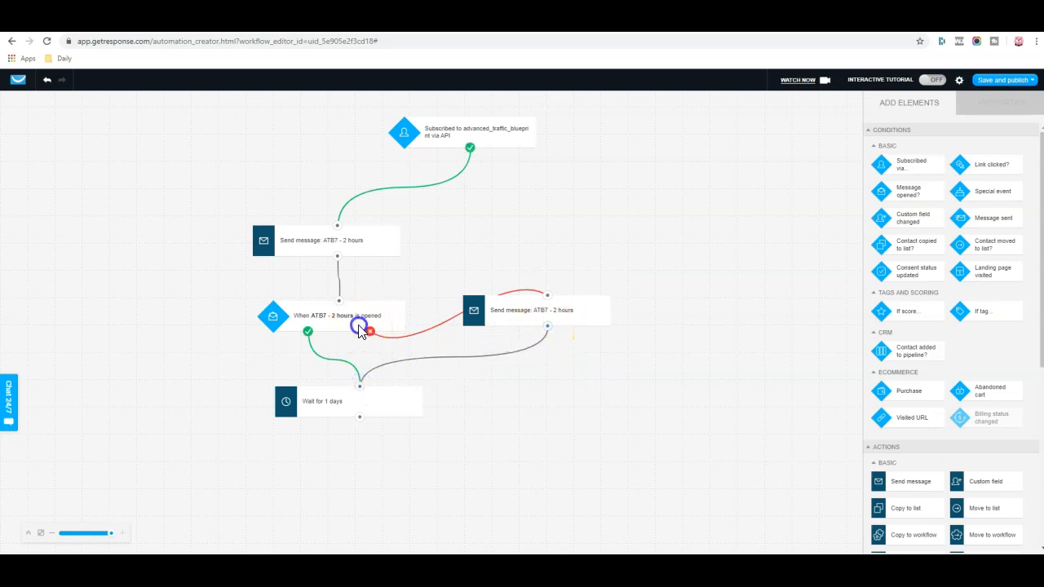
{"action": "left_click", "coordinate": [336, 316]}
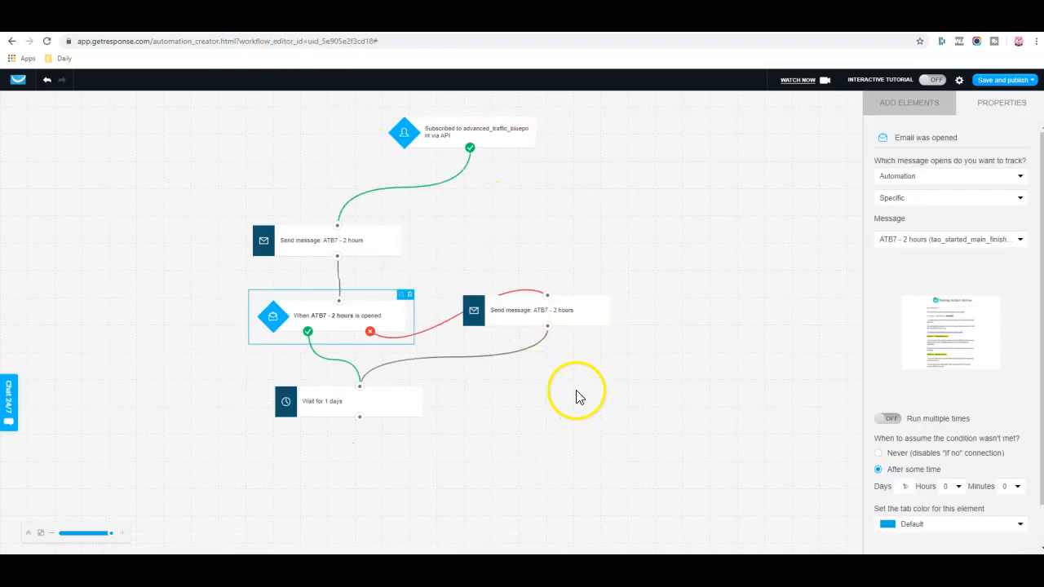
{"action": "left_click", "coordinate": [908, 101]}
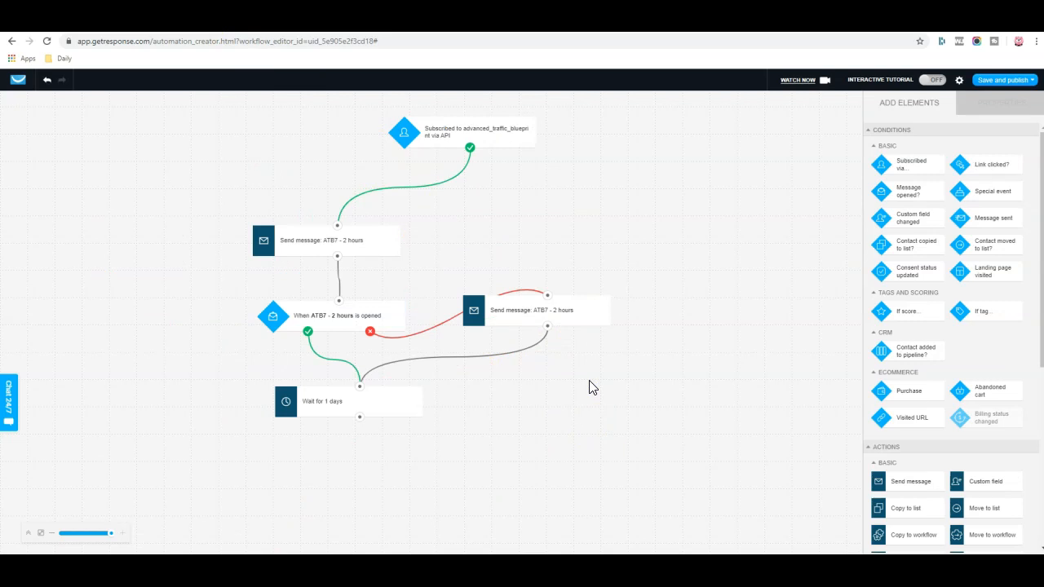
Scroll the workflow canvas and select the rejoined steps below the condition.
{"action": "scroll", "scroll_direction": "down", "scroll_amount": 3}
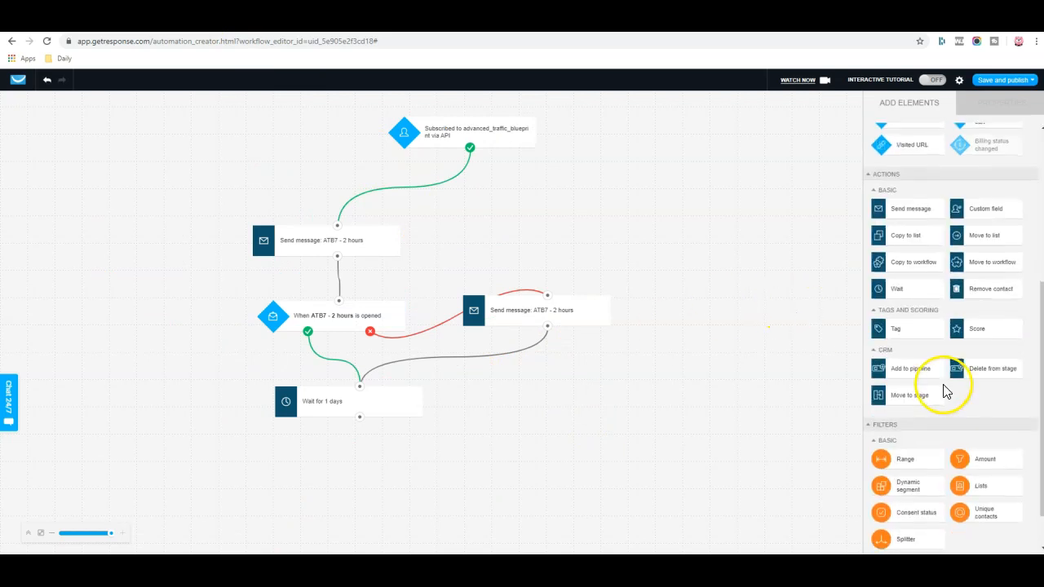
{"action": "left_click", "coordinate": [532, 356]}
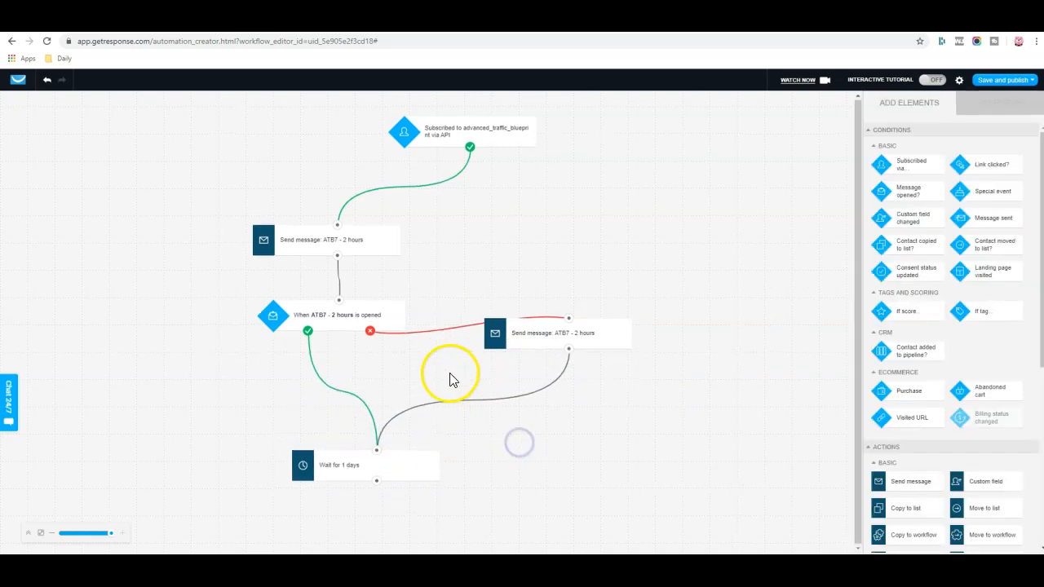
{"action": "mouse_move", "coordinate": [587, 440]}
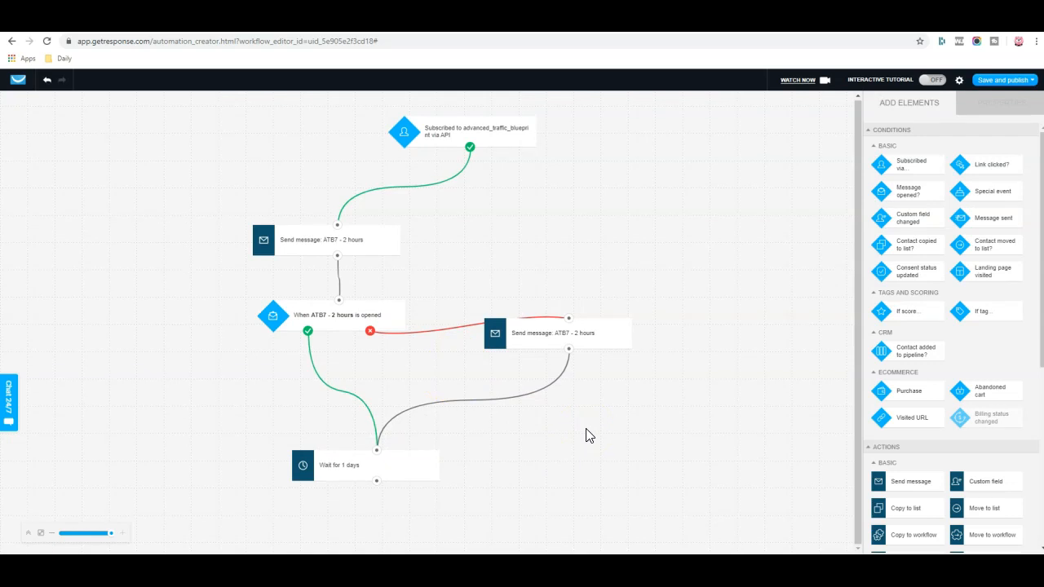
{"action": "left_click", "coordinate": [602, 431]}
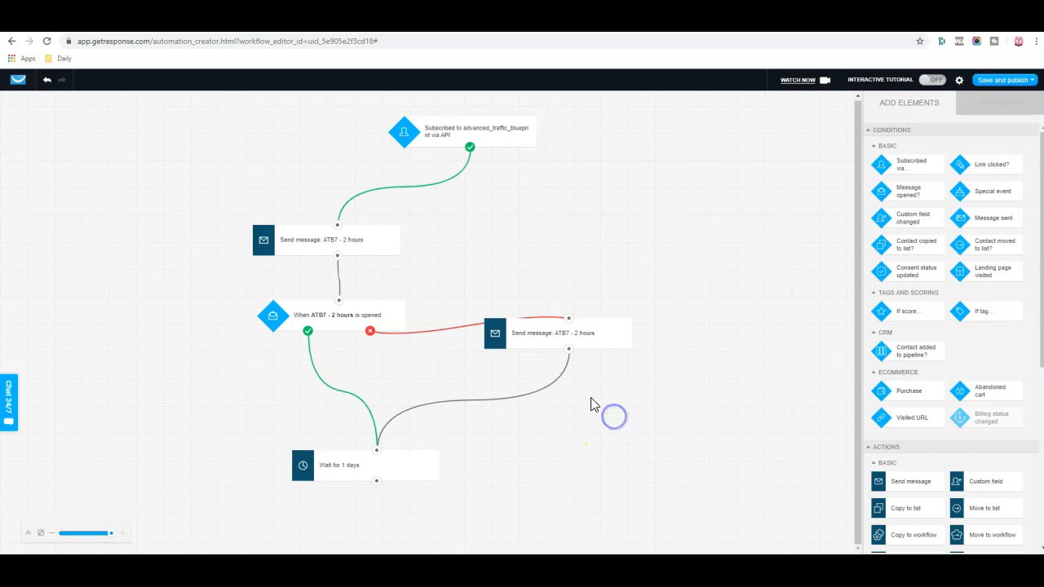
Move the resend message step lower and confirm the wait step's one-day delay in its settings.
{"action": "left_click_drag", "start_coordinate": [555, 333], "coordinate": [555, 354]}
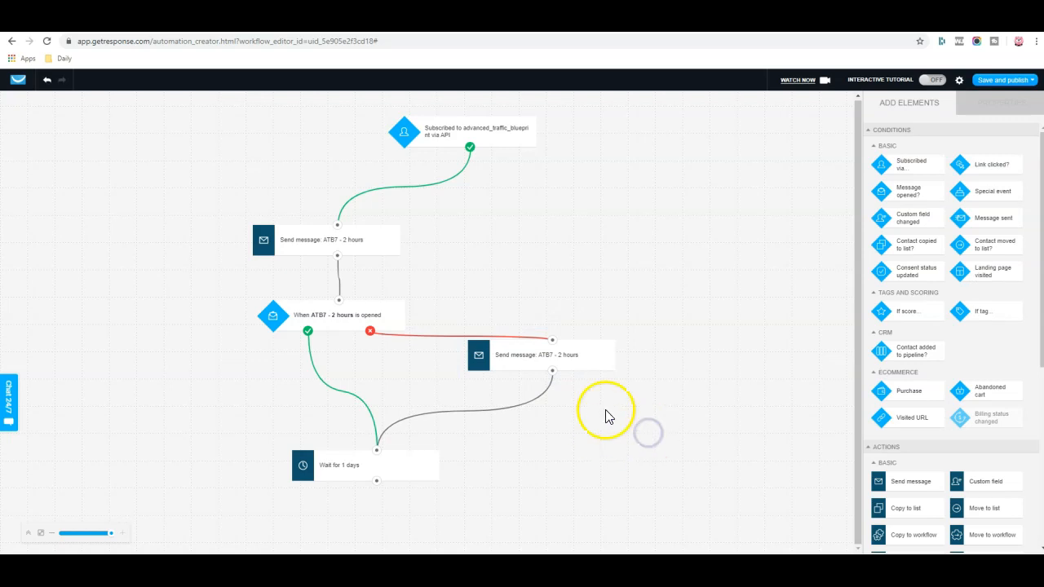
{"action": "left_click", "coordinate": [444, 157]}
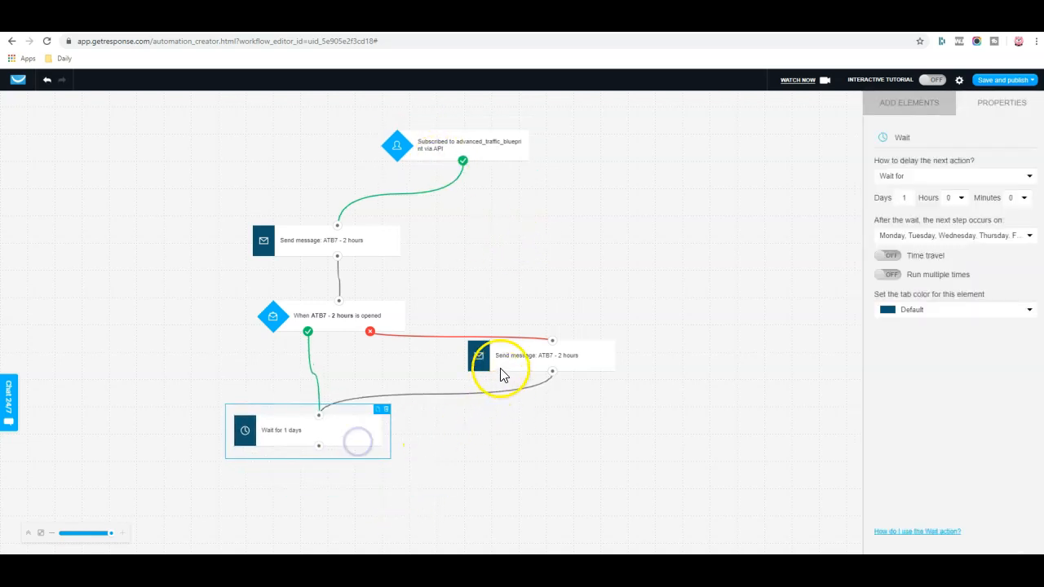
{"action": "left_click", "coordinate": [909, 101]}
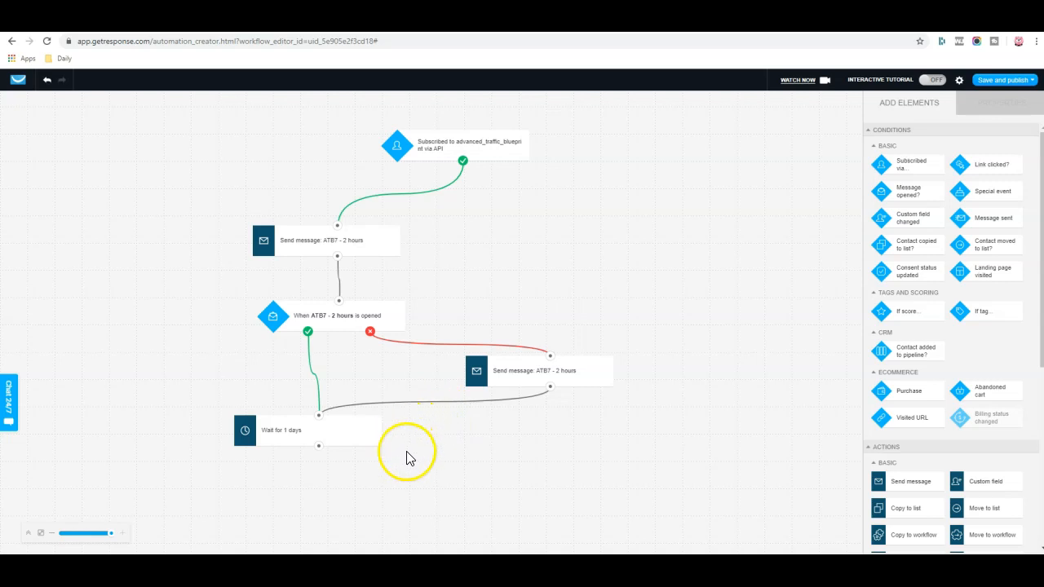
{"action": "mouse_move", "coordinate": [643, 338]}
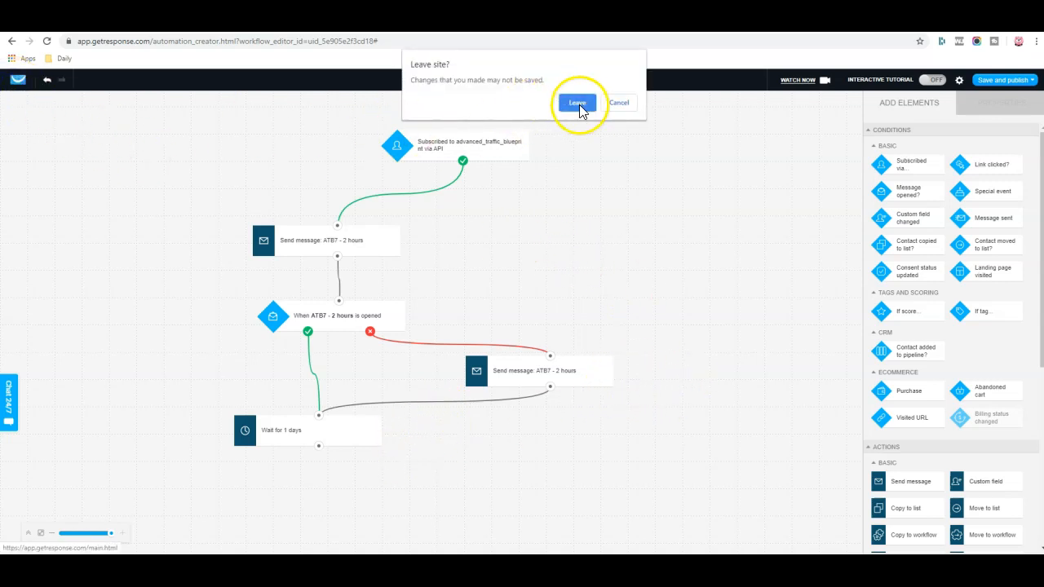
Leave the editor without saving, return to the dashboard and show the Help / Grow with GetResponse menu.
{"action": "left_click", "coordinate": [578, 103]}
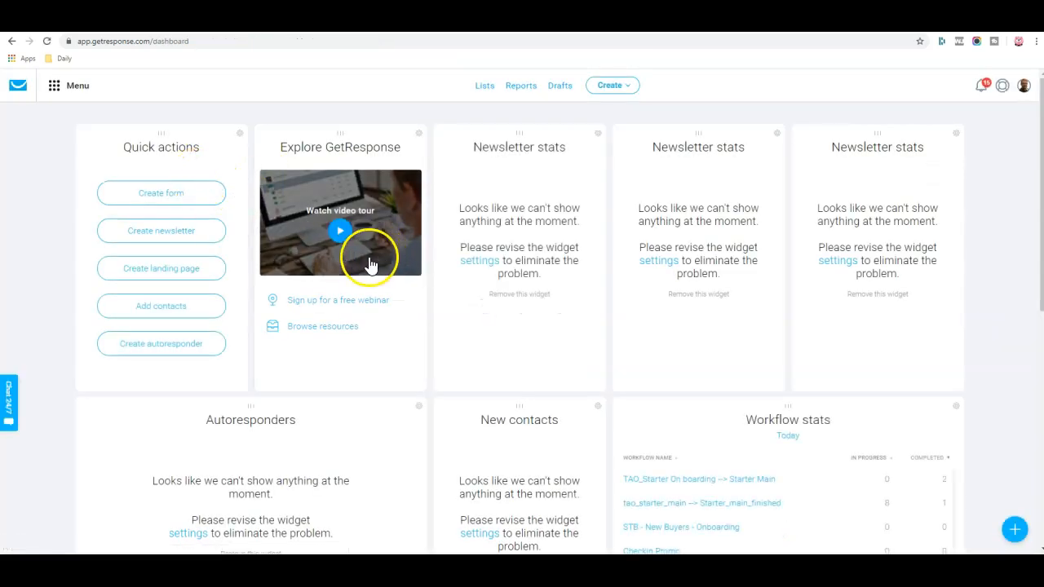
{"action": "mouse_move", "coordinate": [334, 226]}
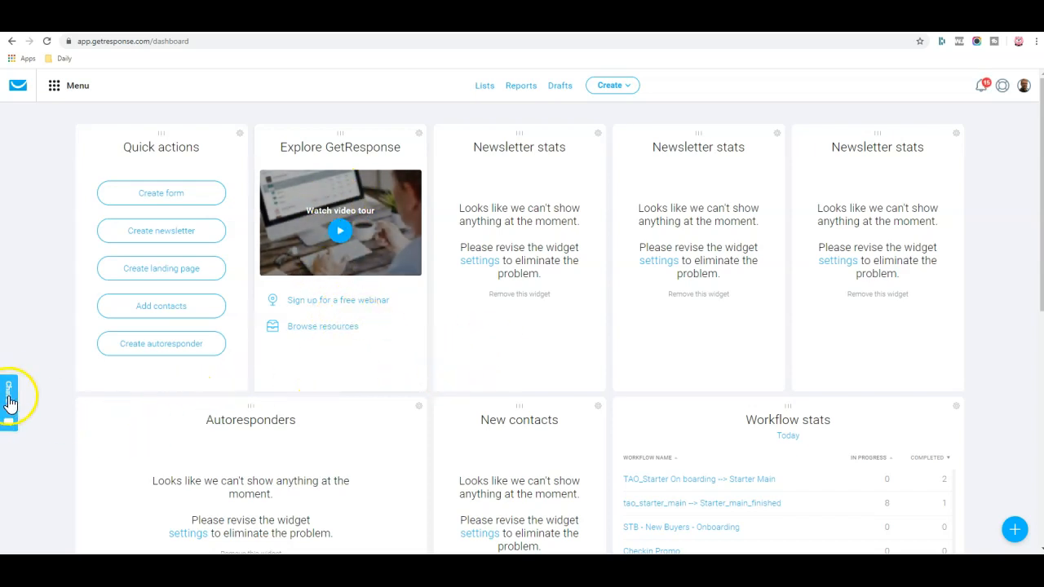
{"action": "left_click", "coordinate": [10, 399]}
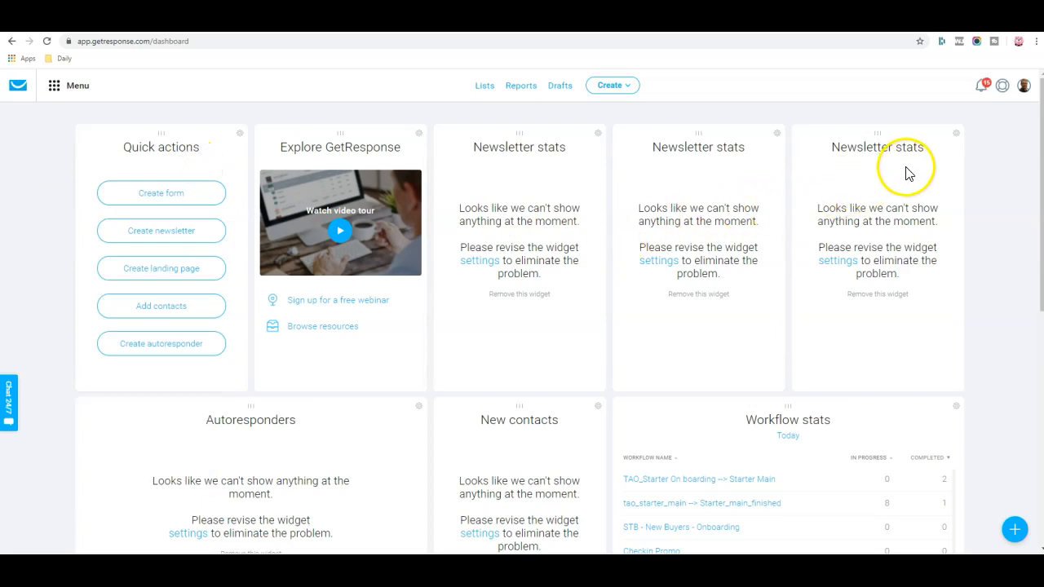
{"action": "left_click", "coordinate": [1002, 85]}
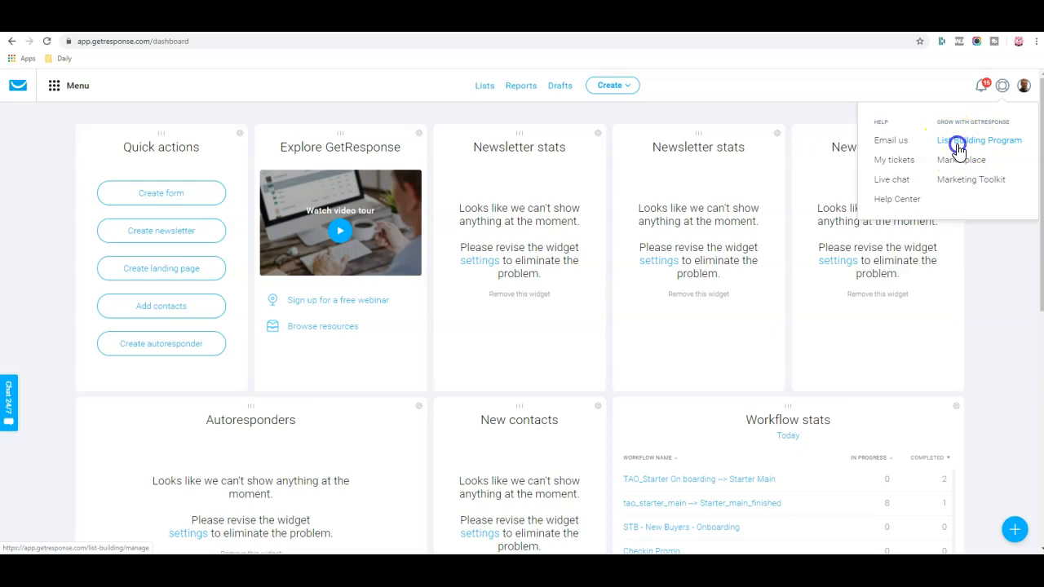
View the List Building Program page, then switch to the tab with the existing STARTED_FIRST_KISS workflow.
{"action": "left_click", "coordinate": [975, 140]}
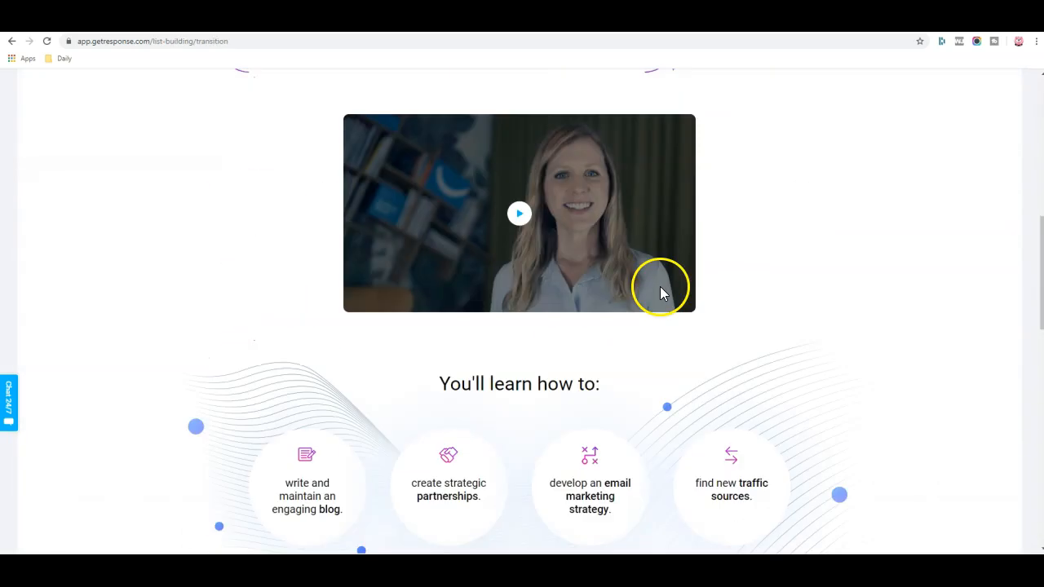
{"action": "scroll", "scroll_direction": "down", "scroll_amount": 3}
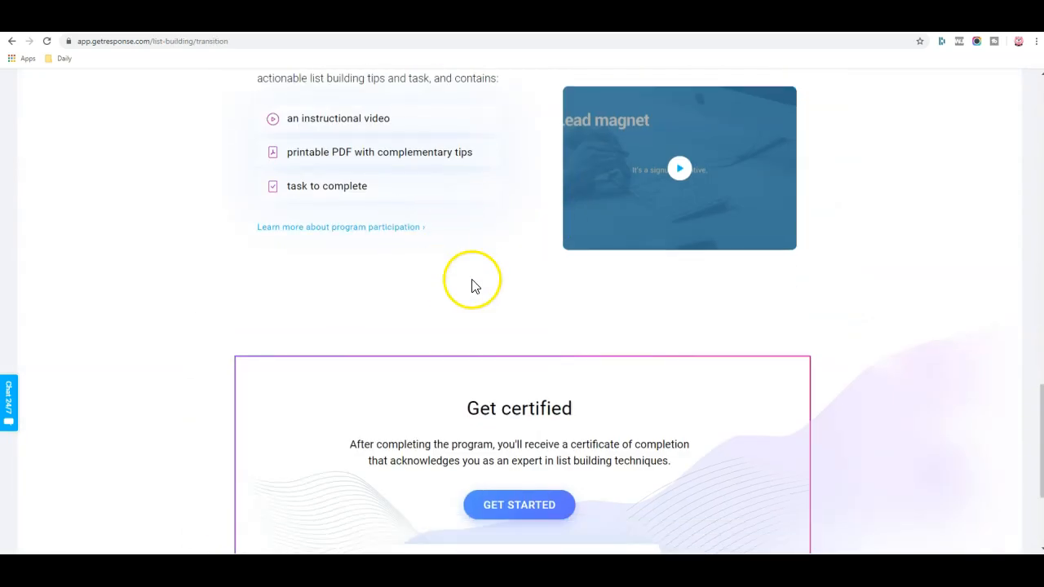
{"action": "scroll", "scroll_direction": "up", "scroll_amount": 3}
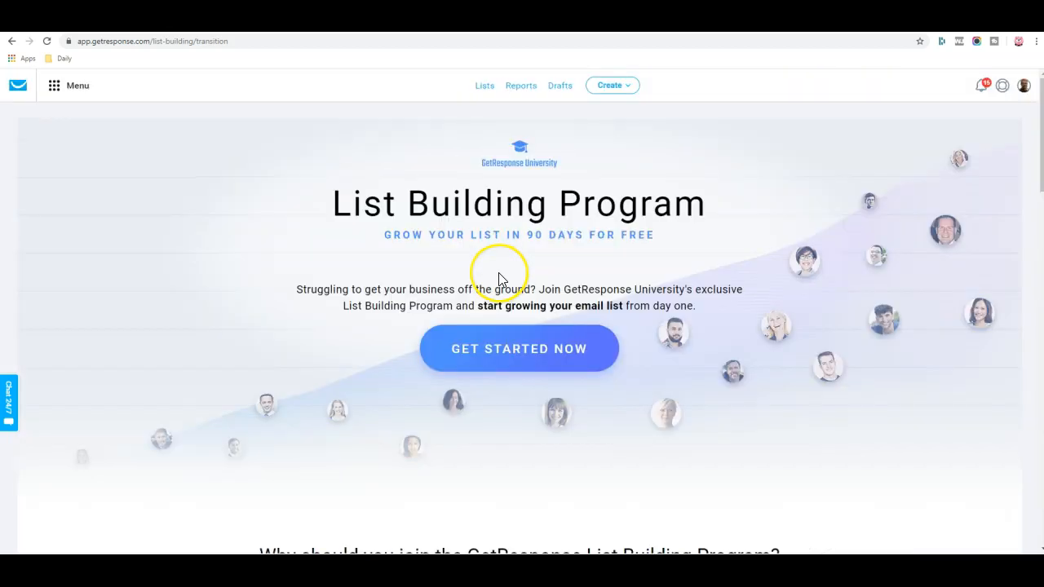
{"action": "mouse_move", "coordinate": [618, 131]}
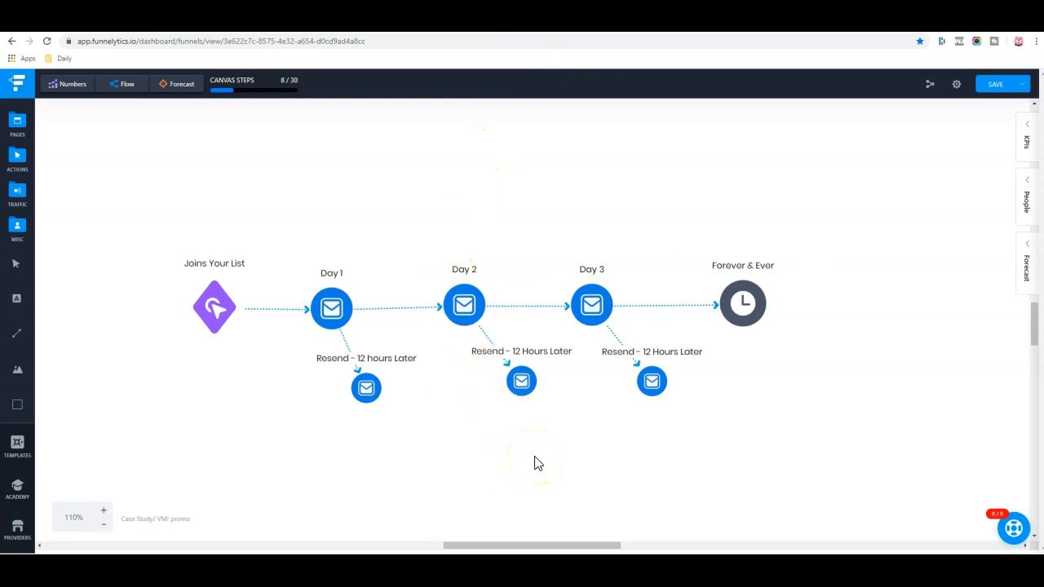
{"action": "mouse_move", "coordinate": [453, 248]}
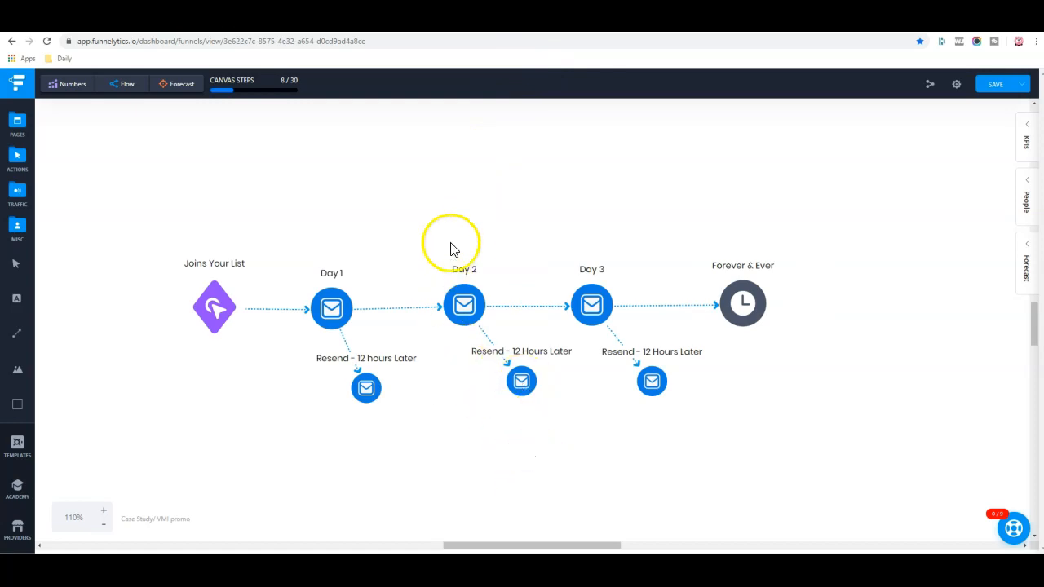
{"action": "left_click", "coordinate": [220, 41]}
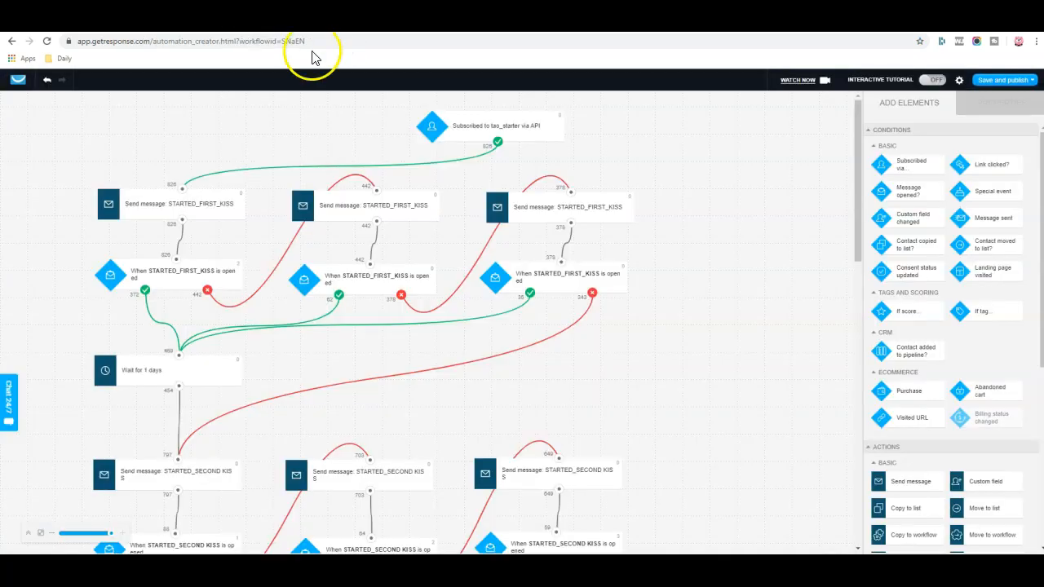
{"action": "scroll", "scroll_direction": "down", "scroll_amount": 3}
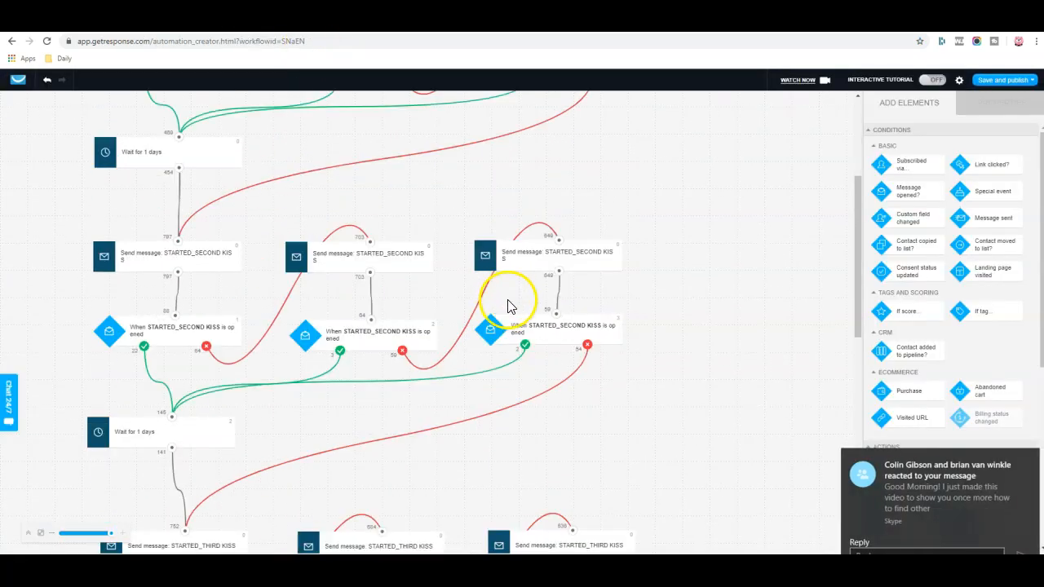
{"action": "scroll", "scroll_direction": "up", "scroll_amount": 3}
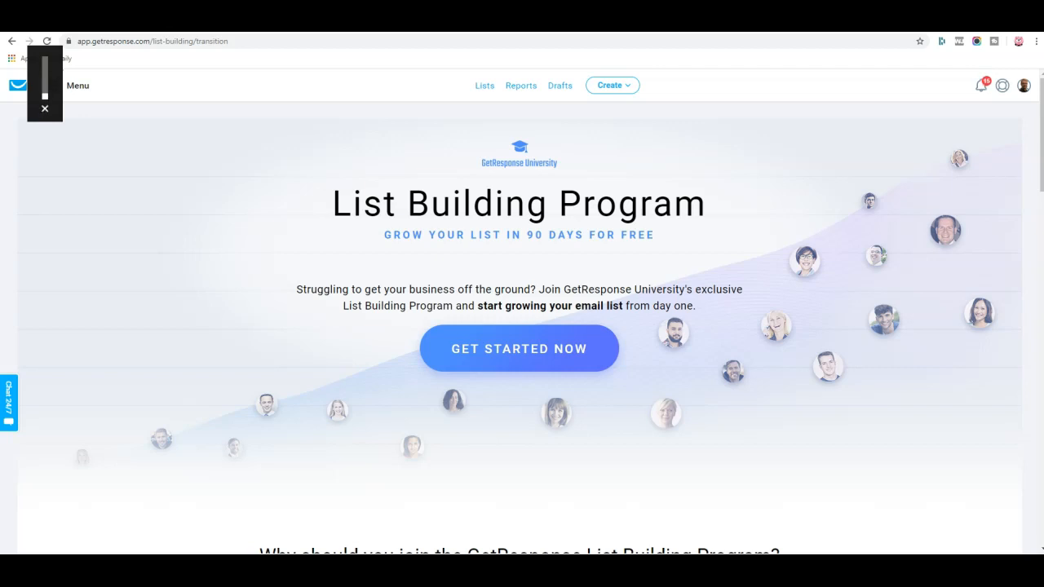
{"action": "mouse_move", "coordinate": [270, 205]}
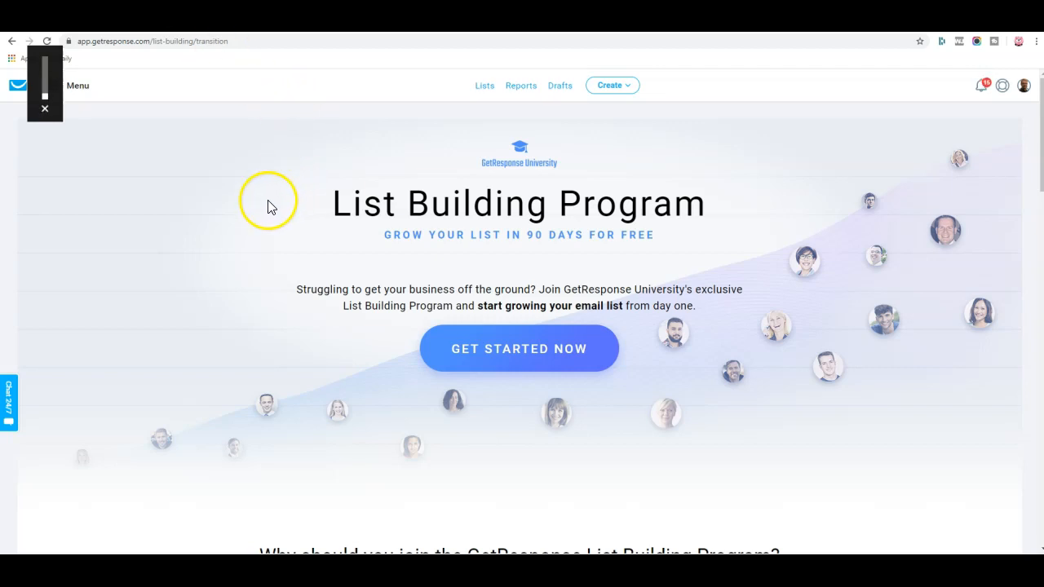